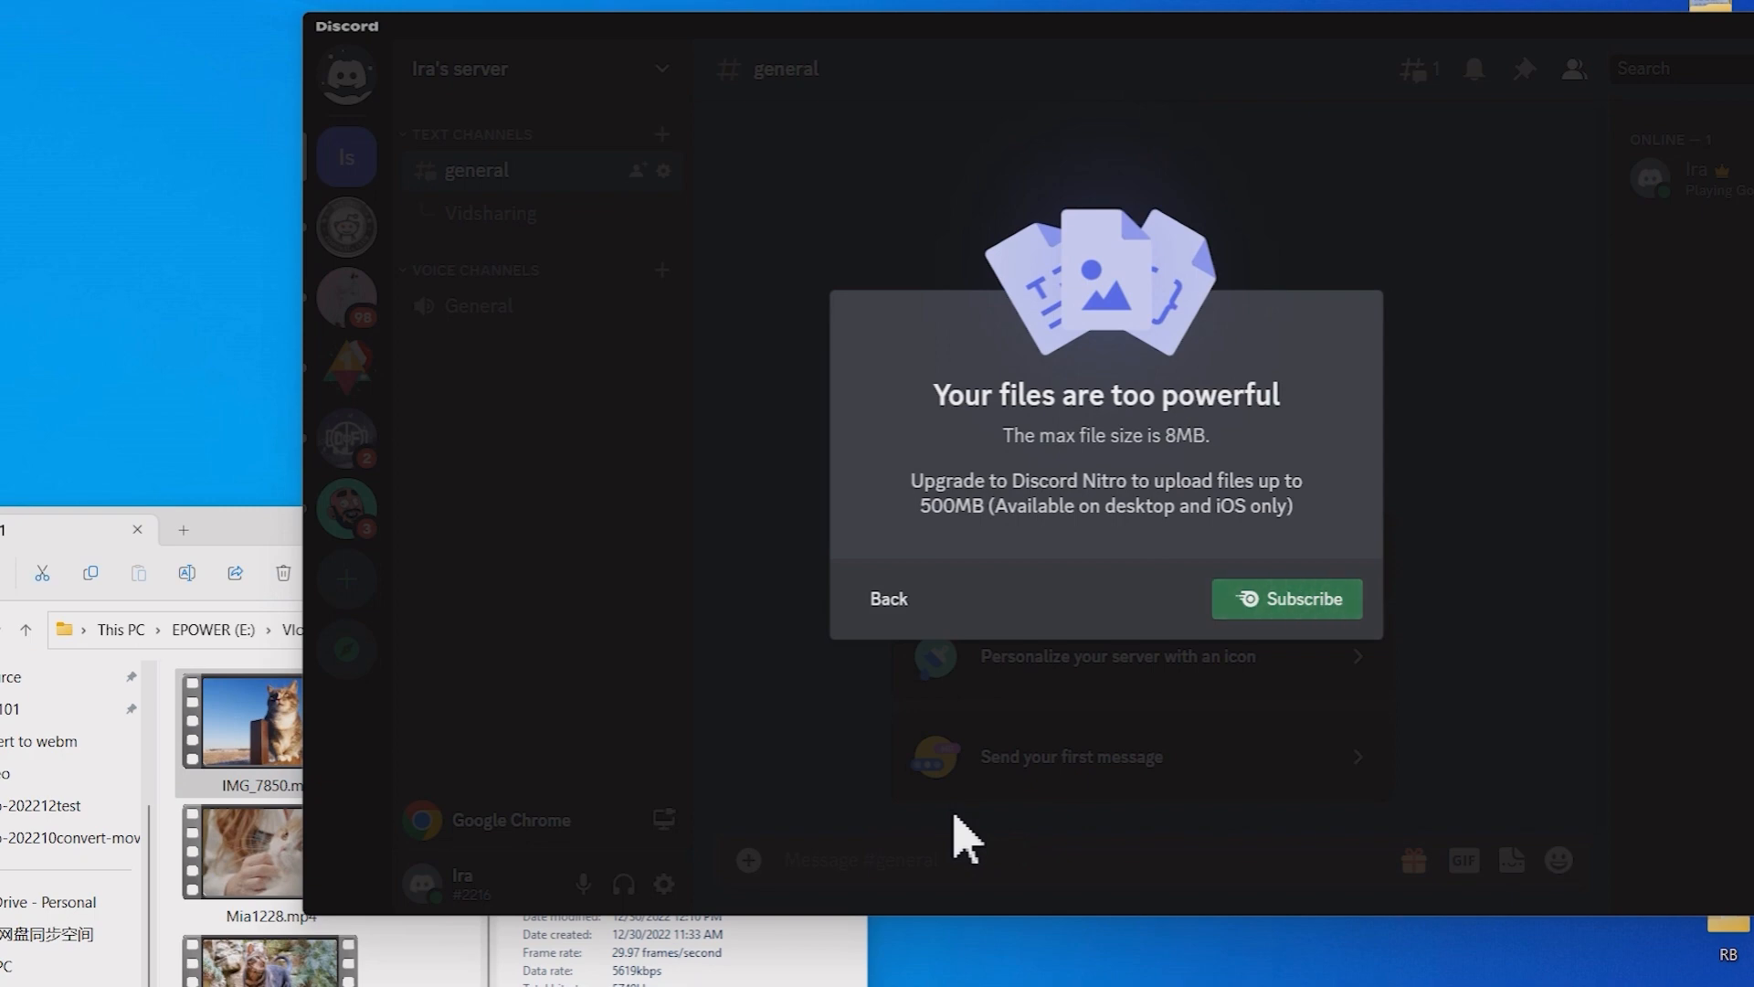
pyautogui.moveTo(1220, 626)
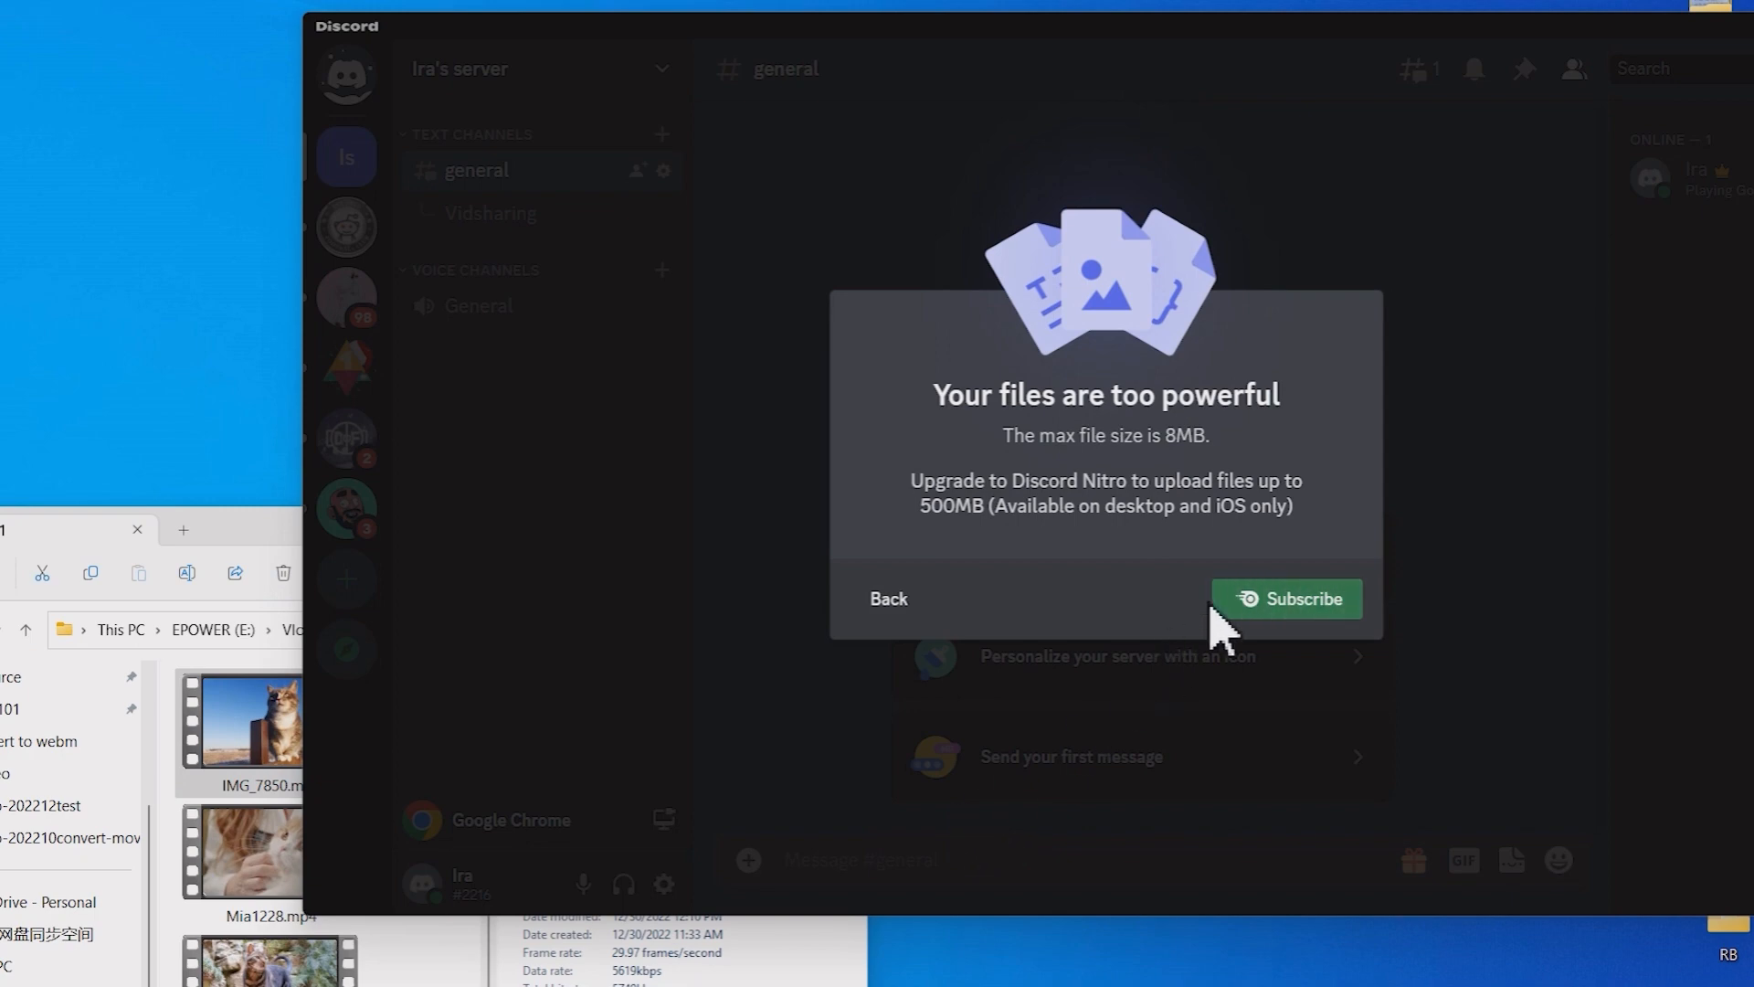
# Dismiss Discord's 'Your files are too powerful' 8 MB upload limit warning.
pyautogui.click(1286, 598)
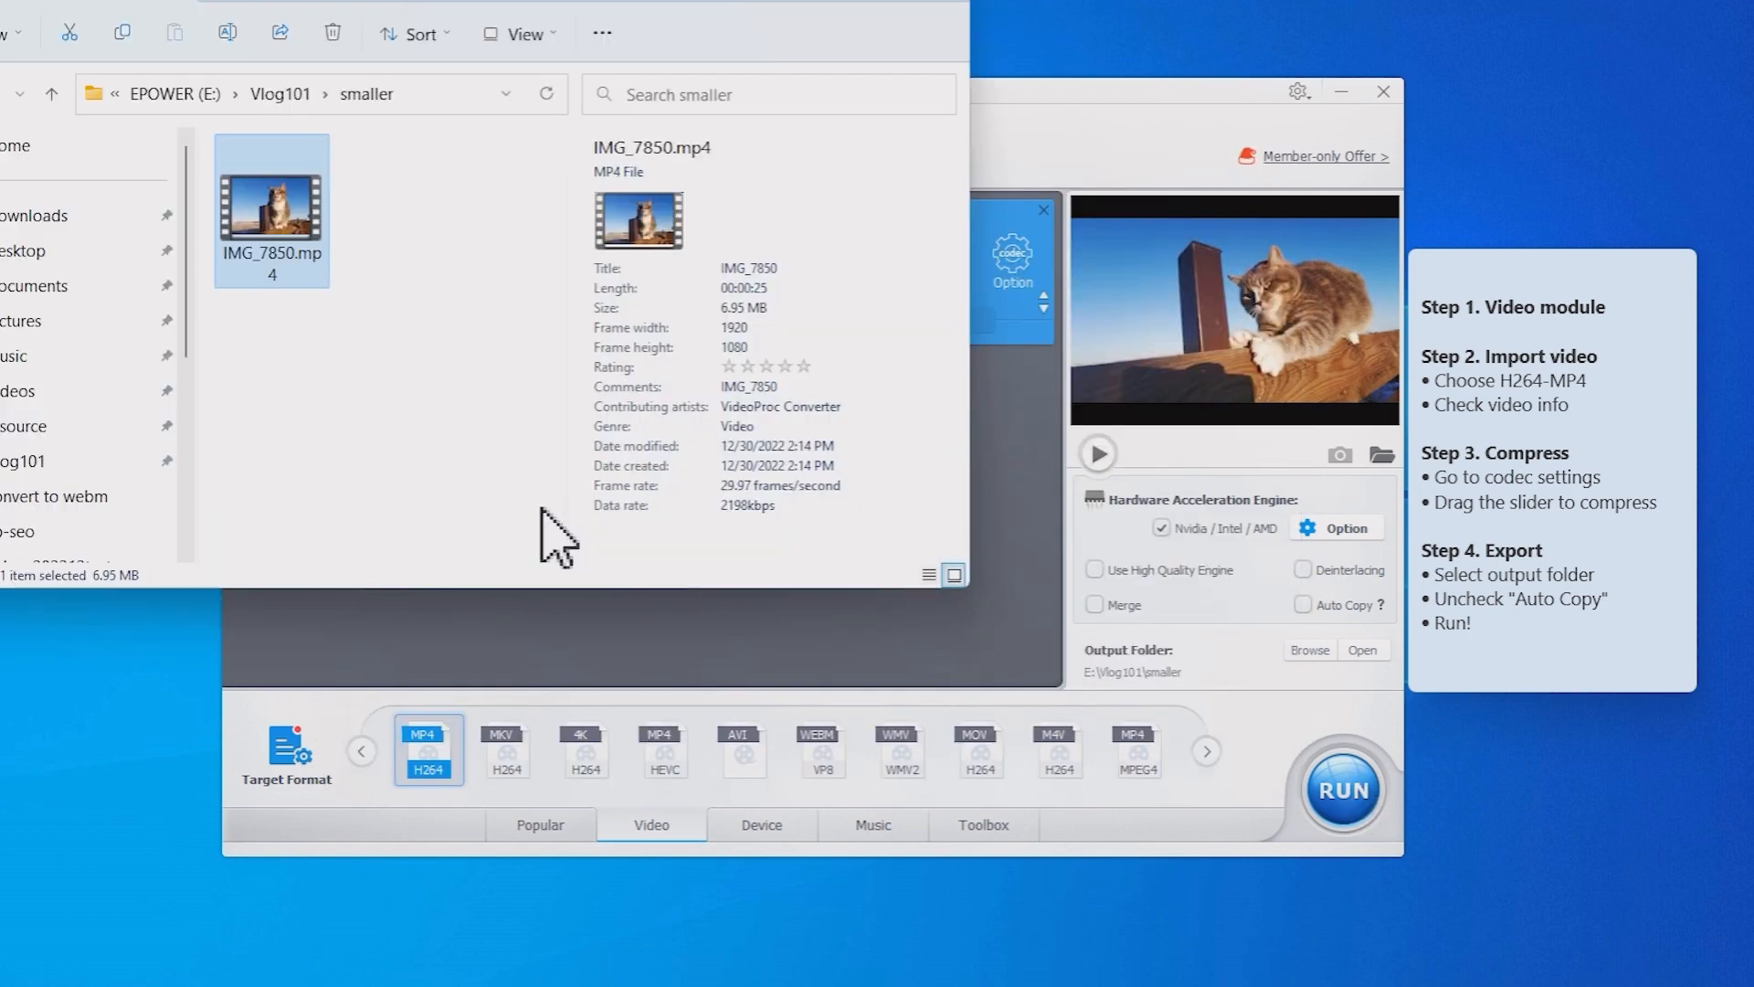
pyautogui.moveTo(763, 349)
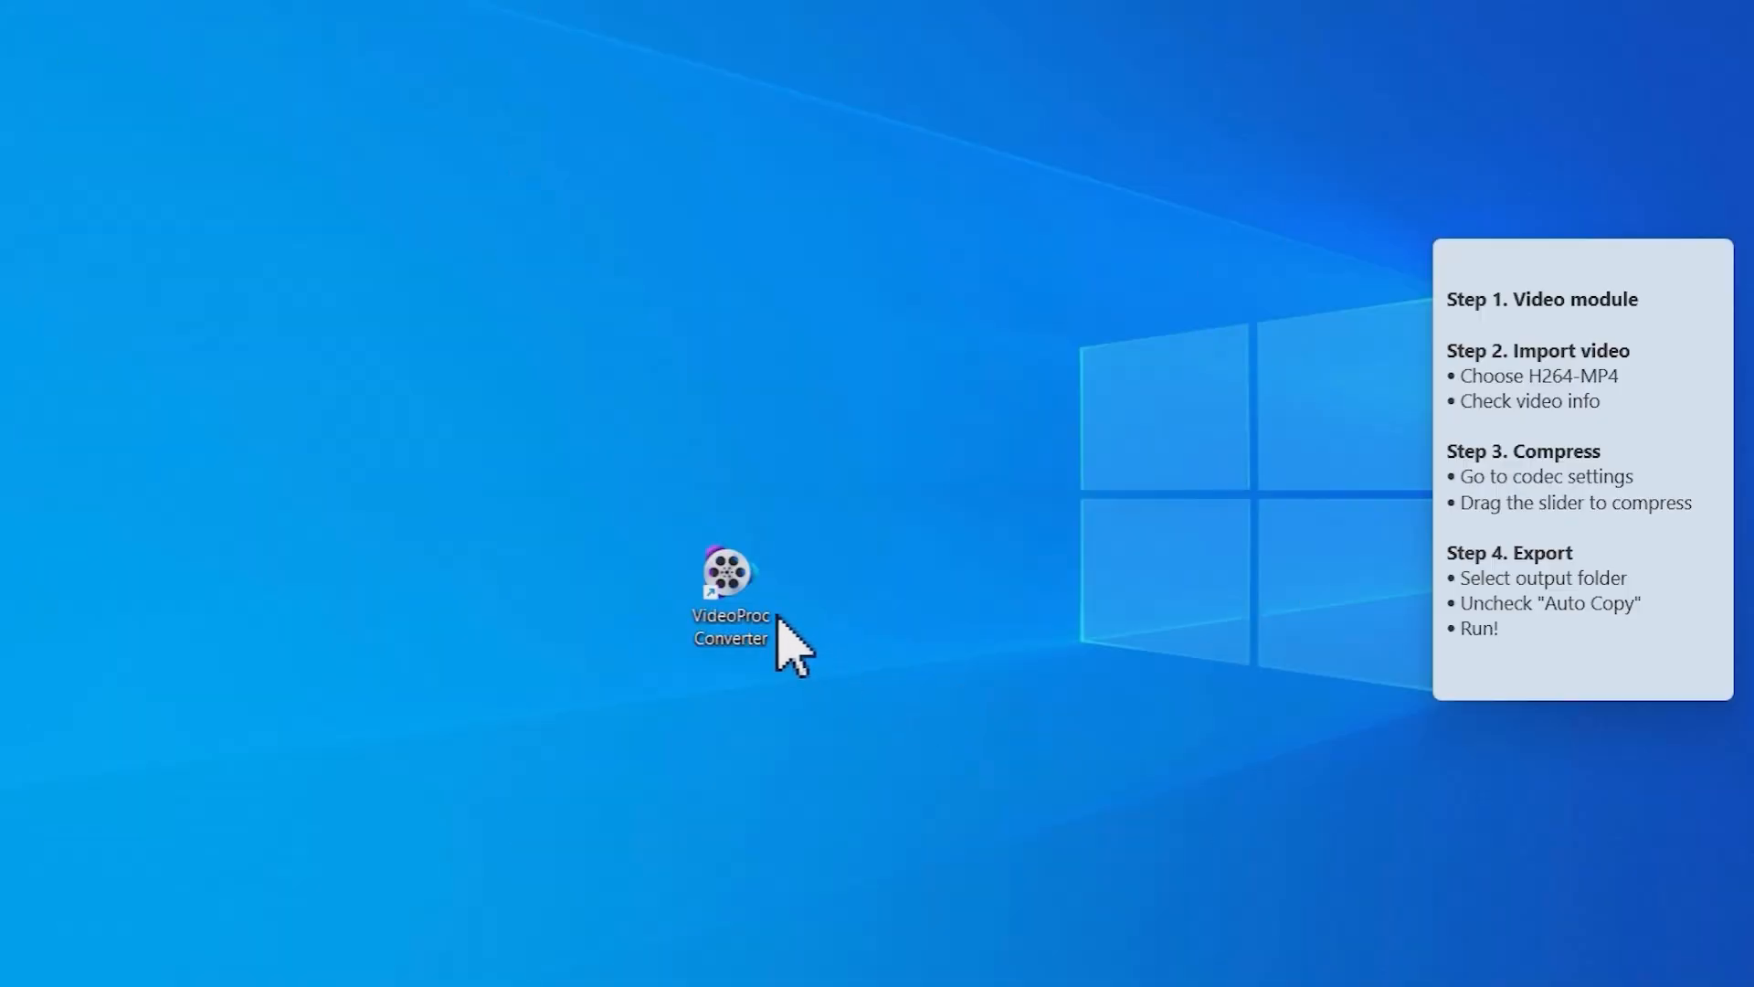
# Launch VideoProc Converter from the desktop and enter the Video module with IMG_7850.mp4 loaded.
pyautogui.doubleClick(729, 583)
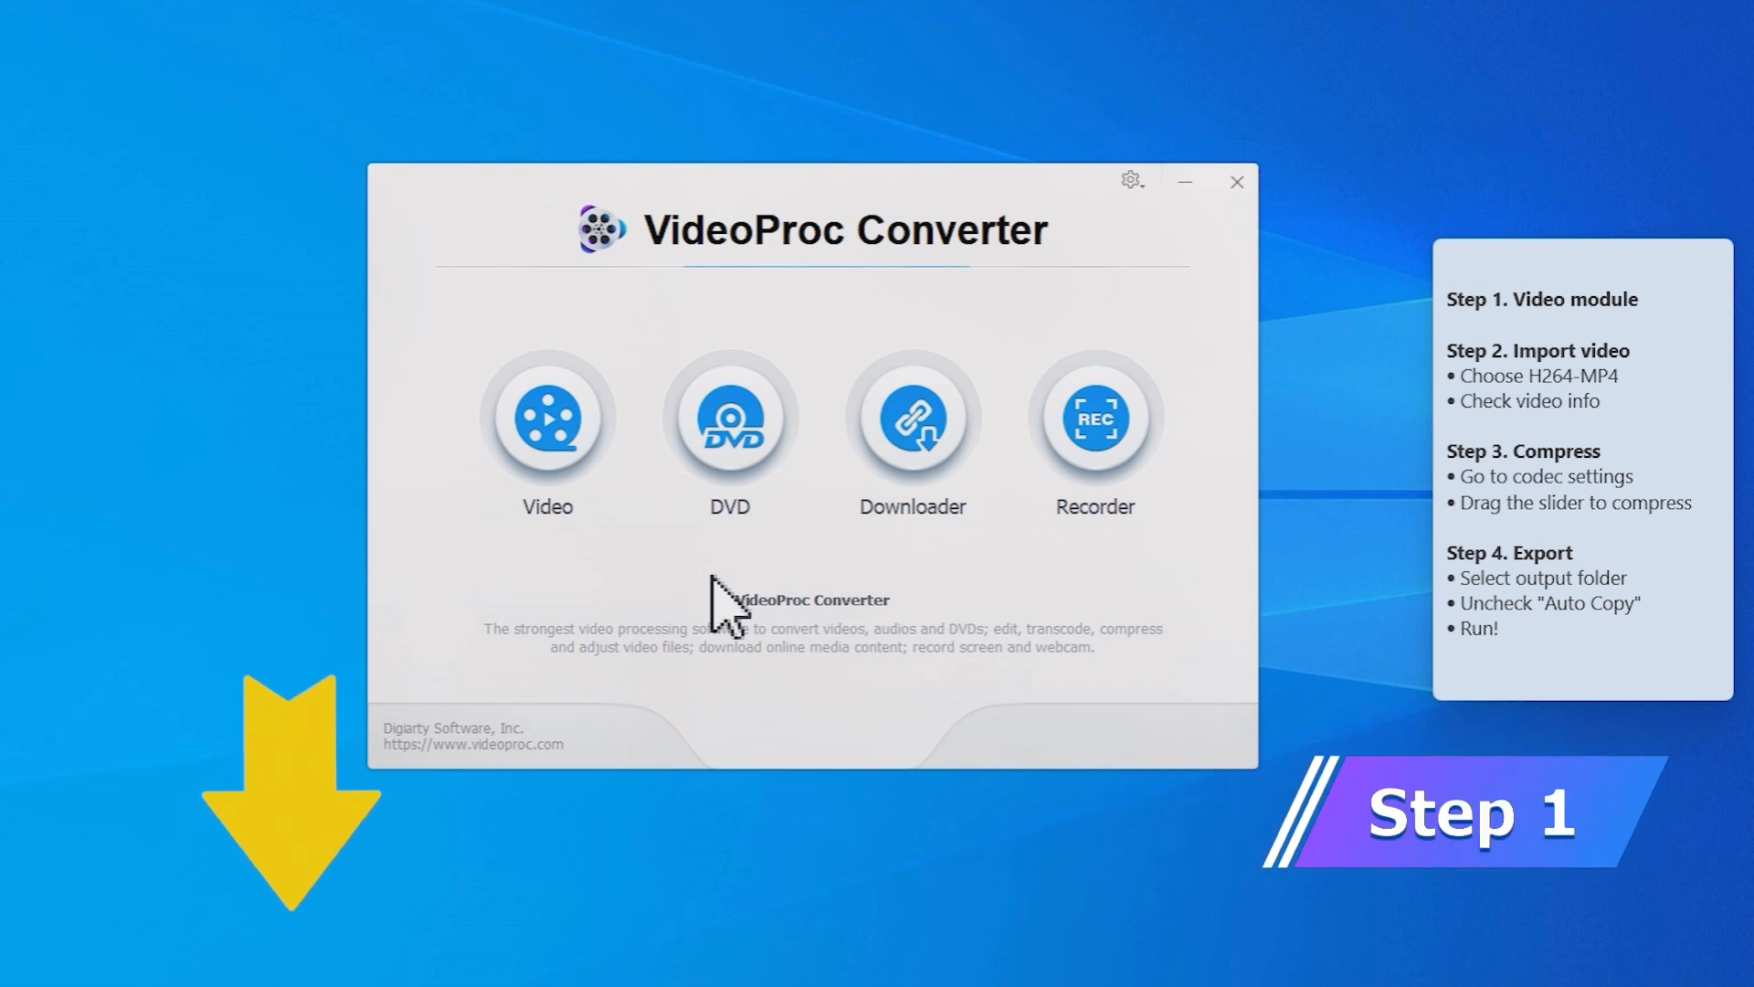
pyautogui.click(545, 420)
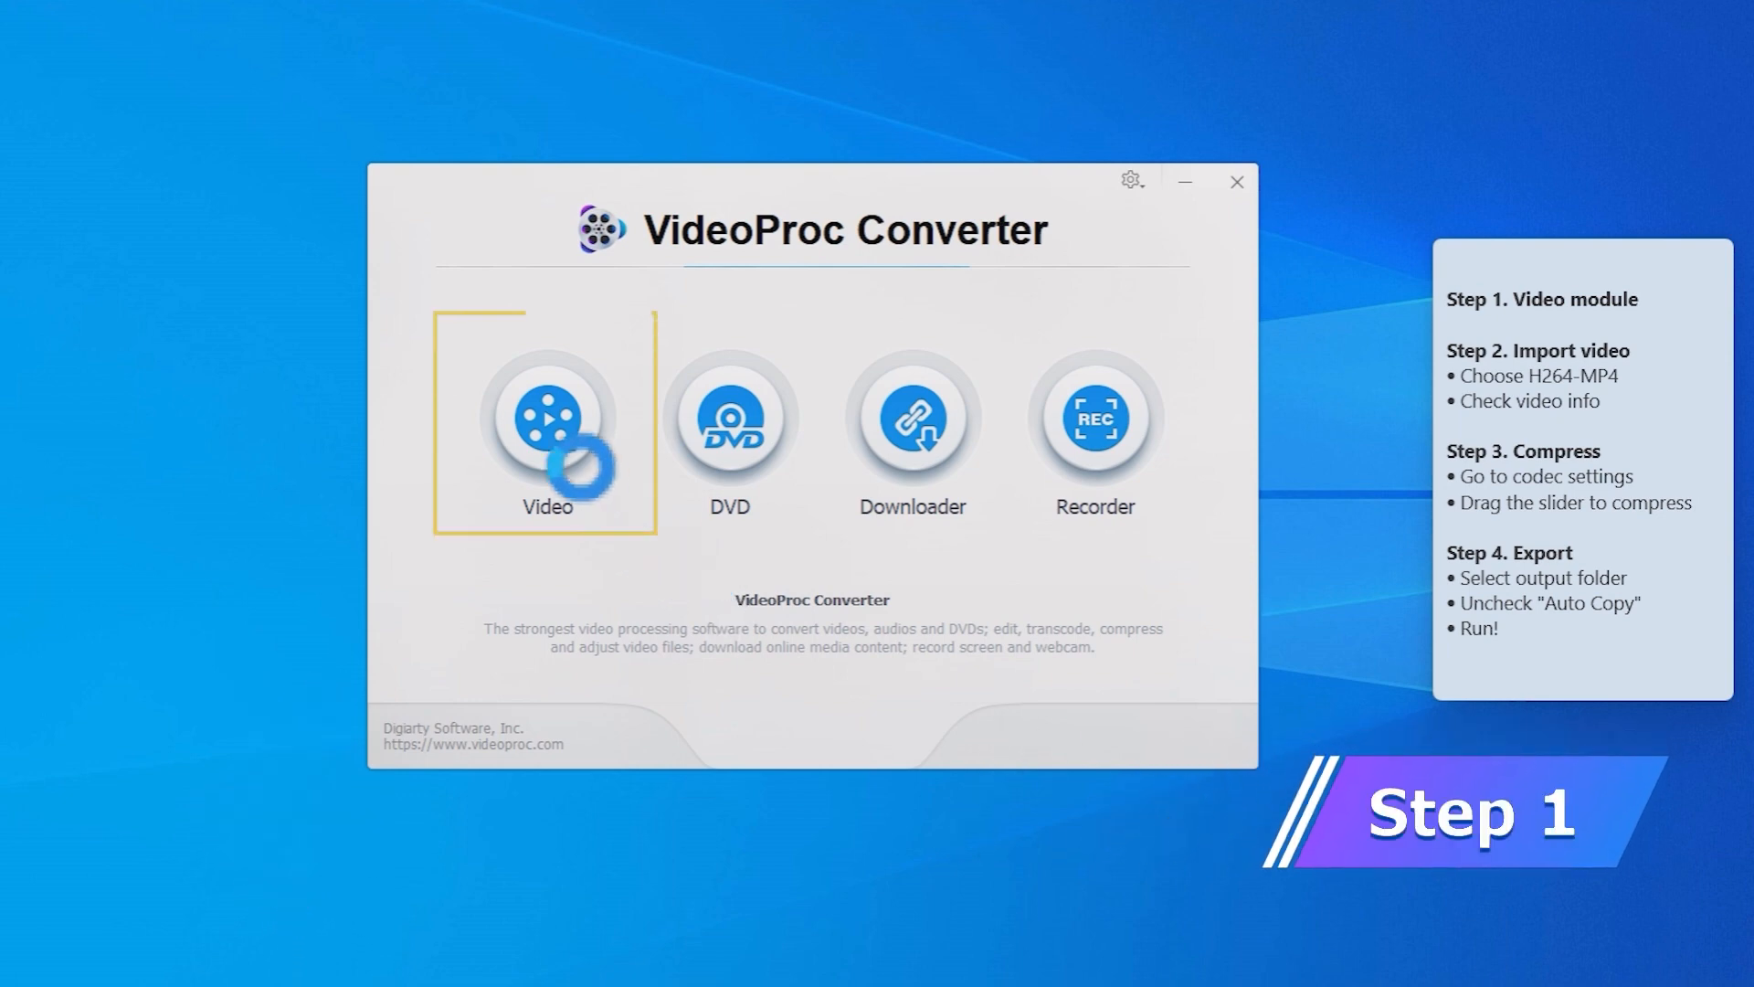
pyautogui.click(545, 423)
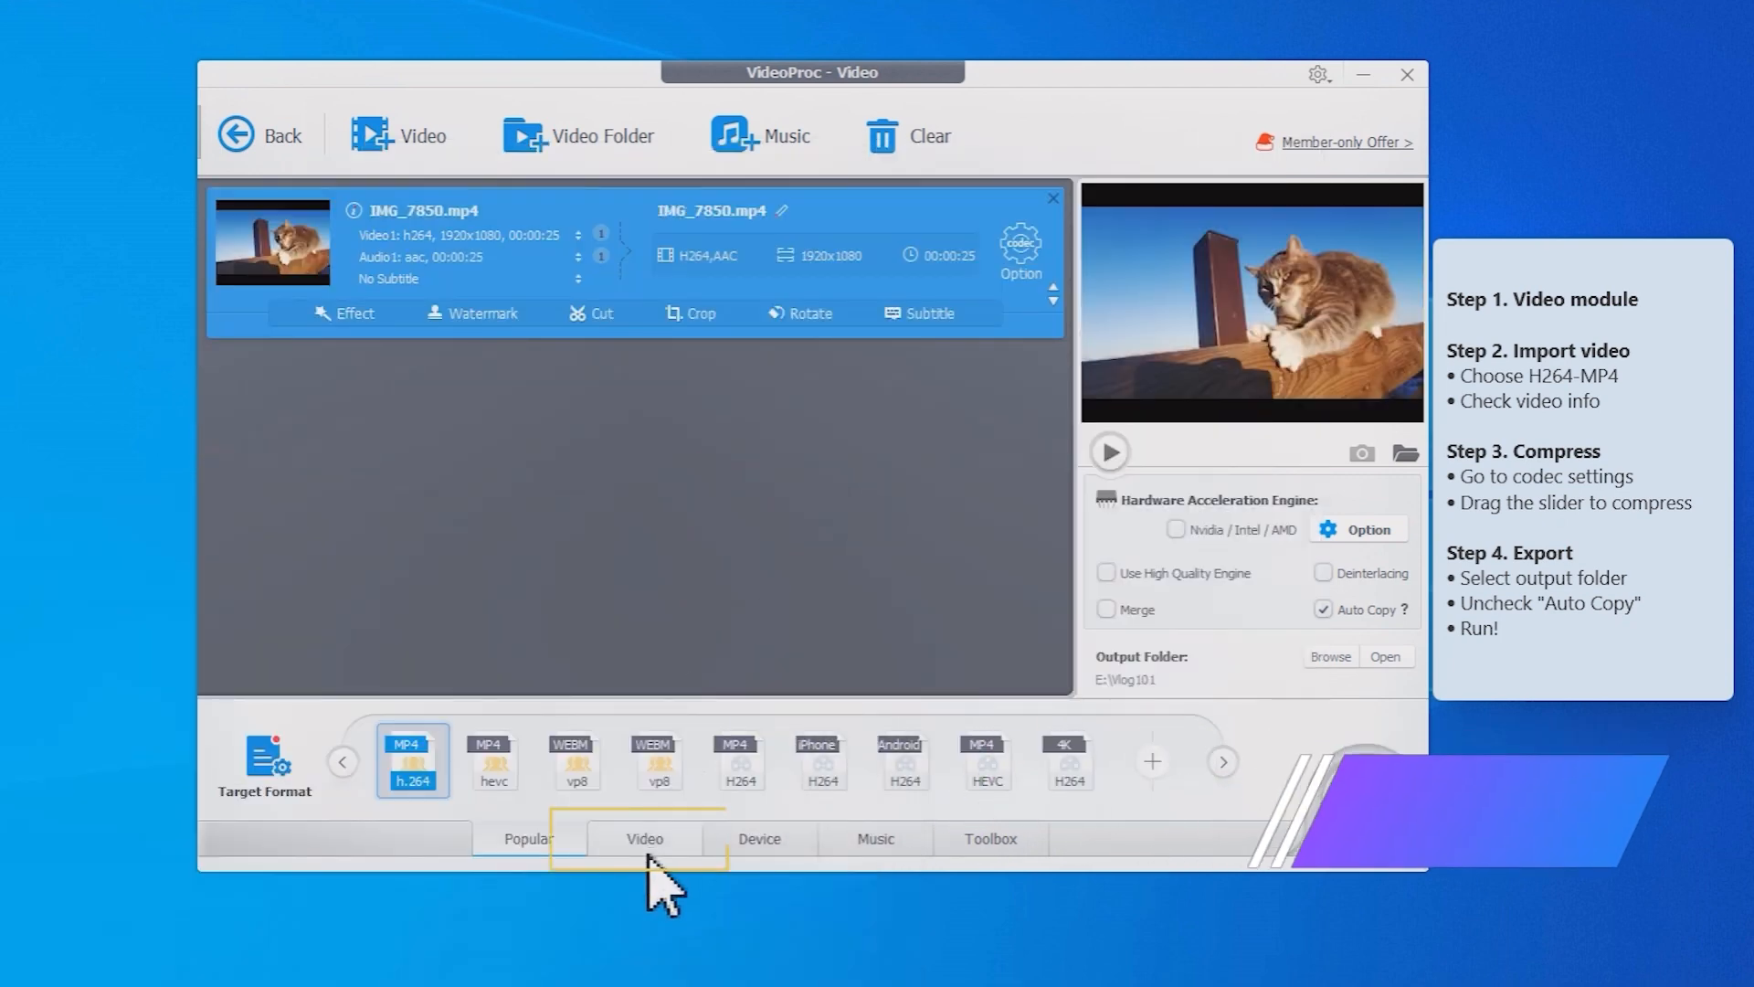
# Choose MP4 H264 output for IMG_7850.mp4 and close its media info (17.2 MiB, 5,737 kb/s).
pyautogui.click(644, 838)
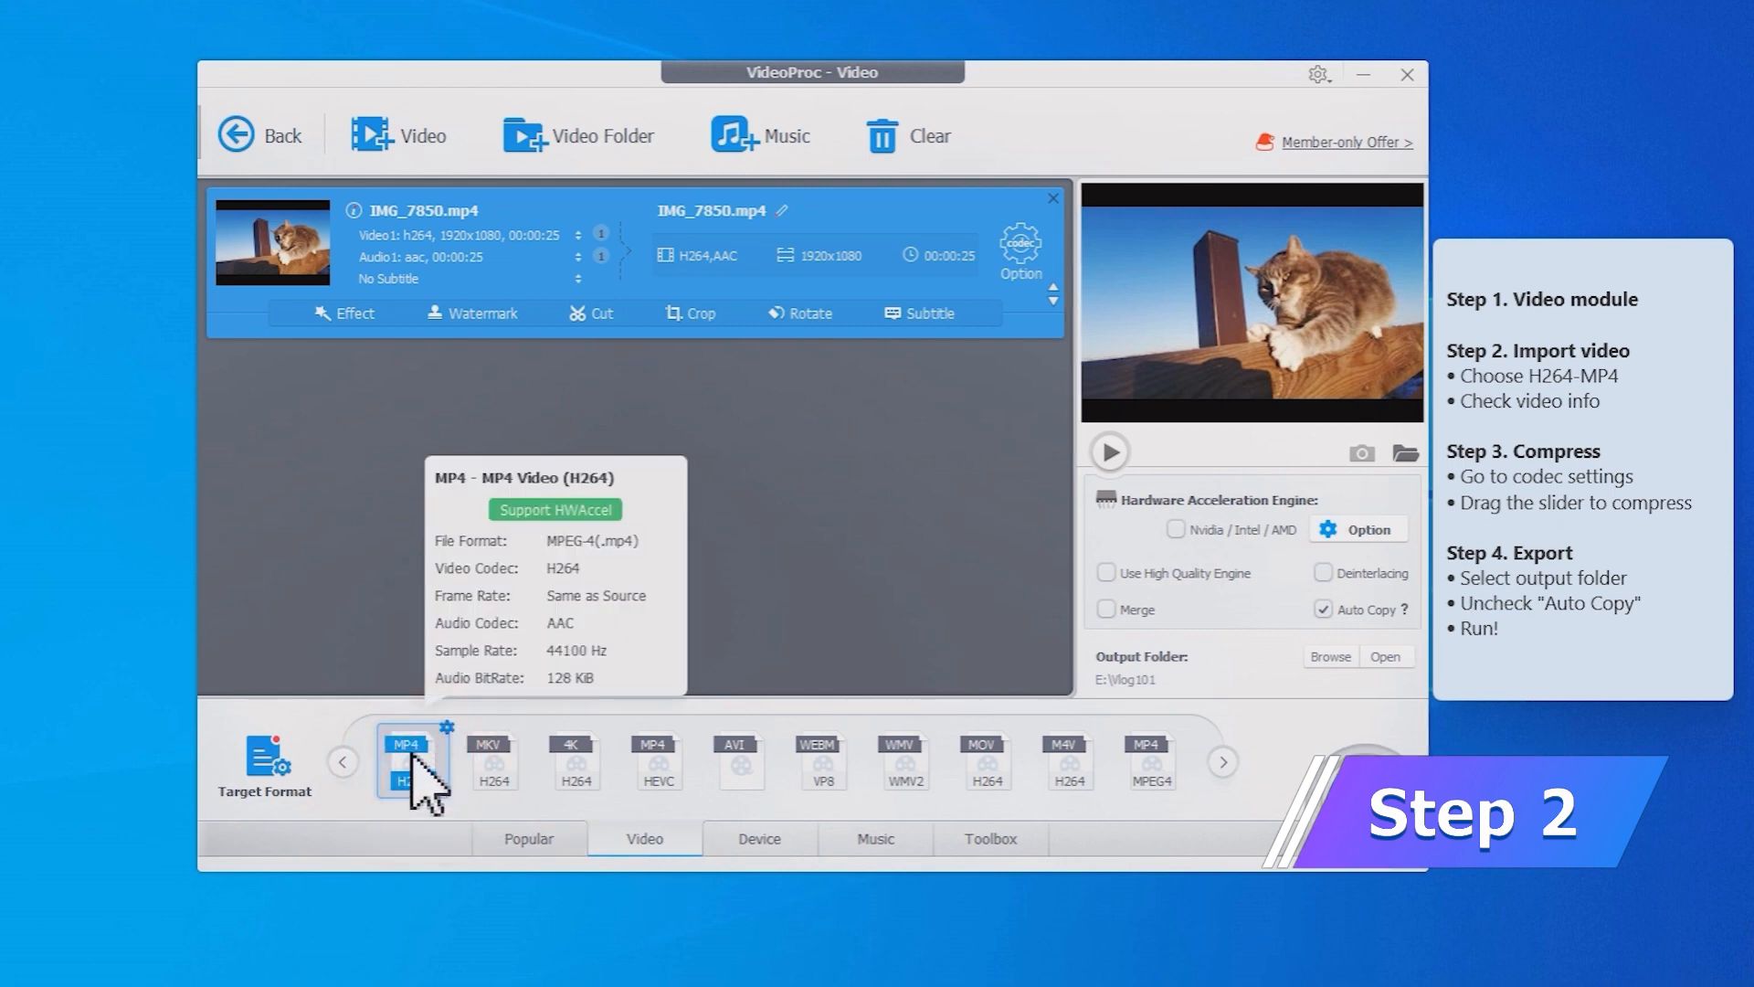
pyautogui.click(356, 211)
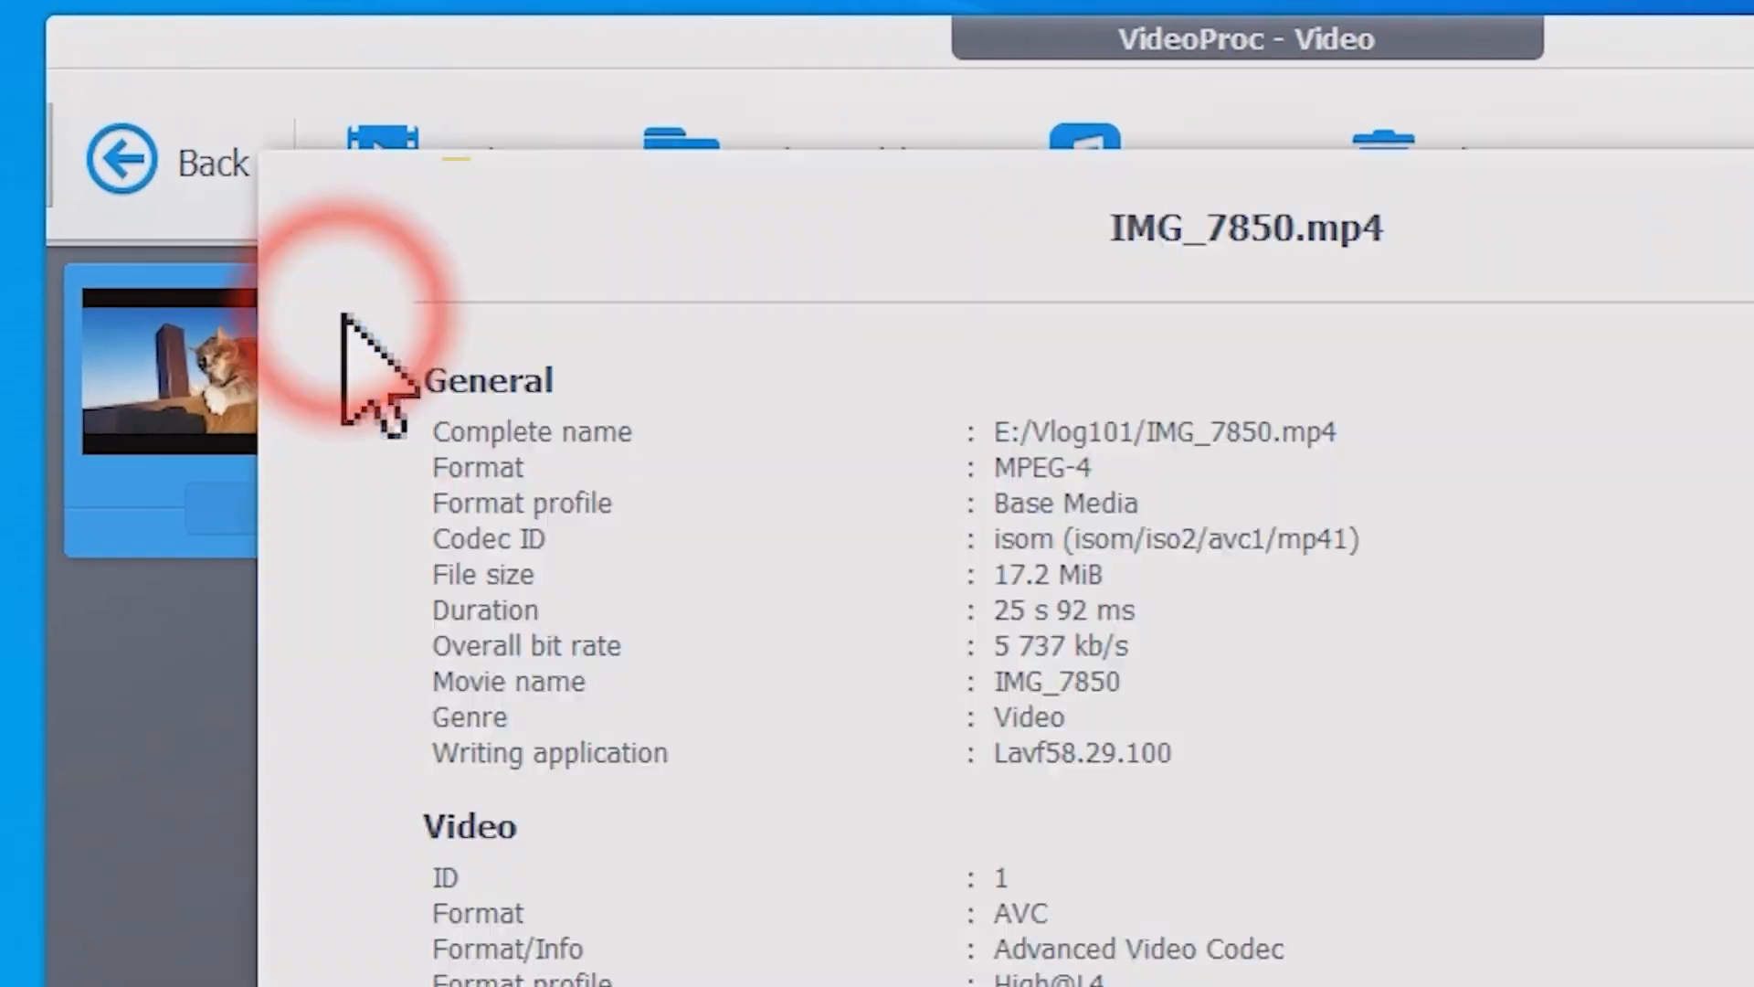
pyautogui.doubleClick(1071, 574)
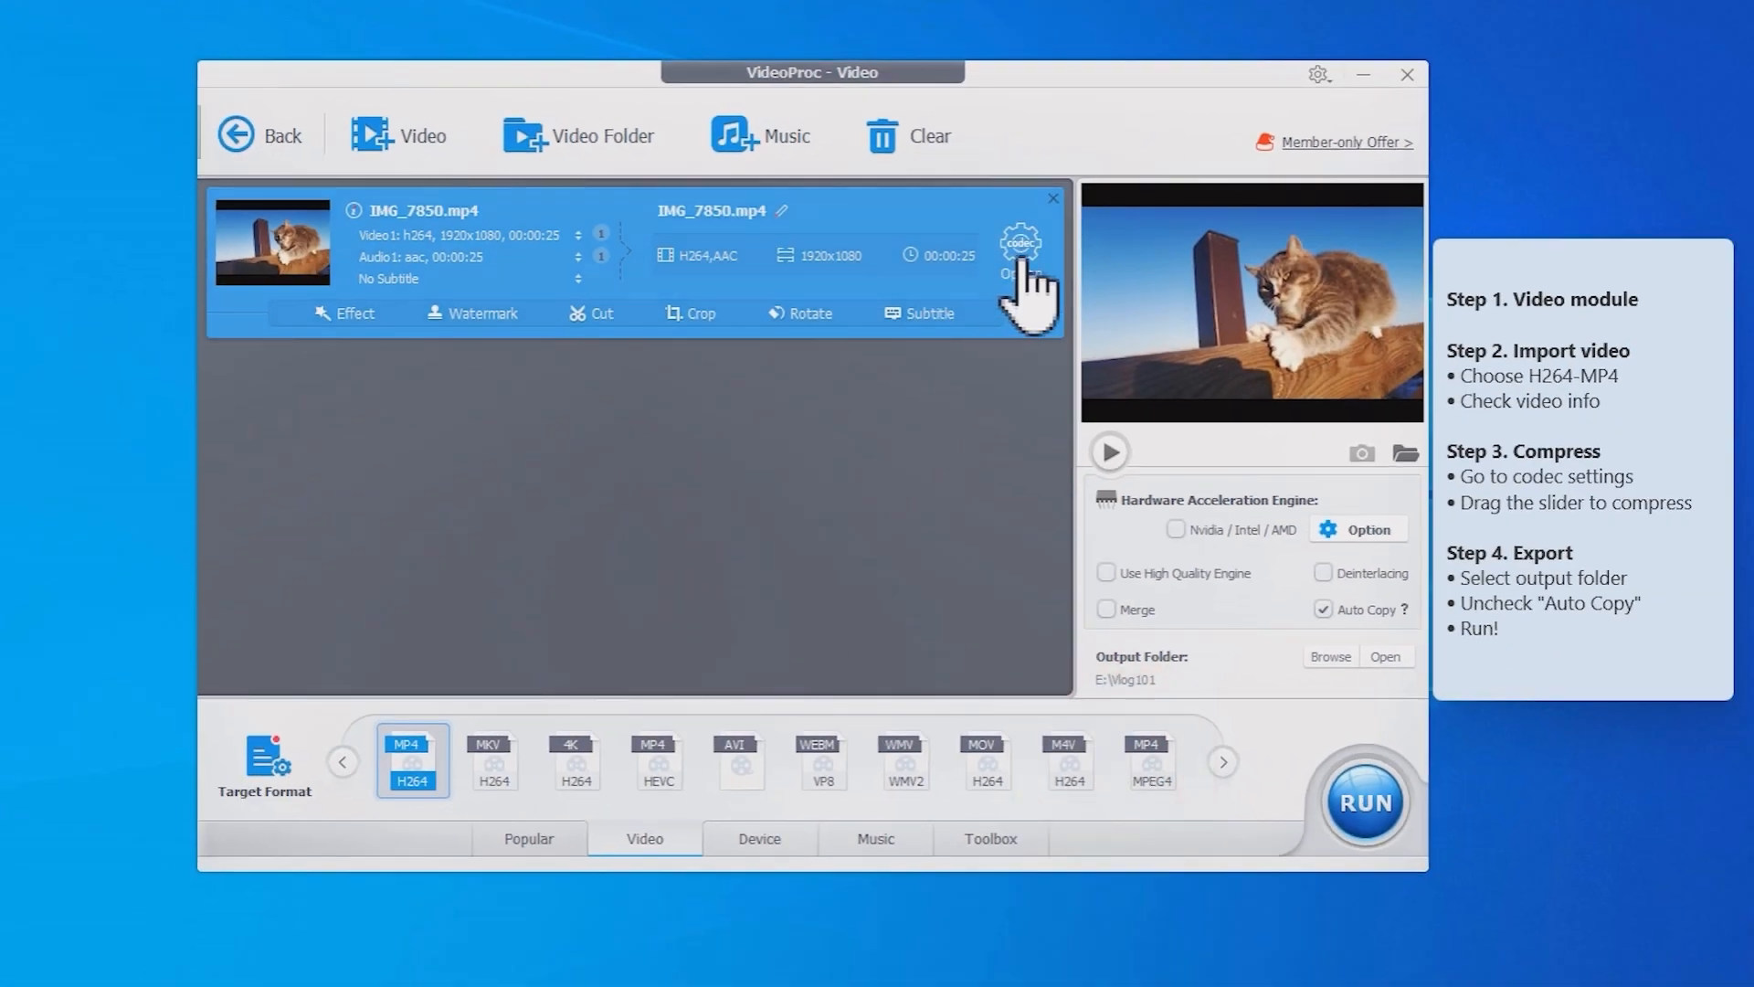
# Drop IMG_7850.mp4 to low quality (CRF 35, ~12.6 MB), keeping the original frame rate.
pyautogui.click(1016, 244)
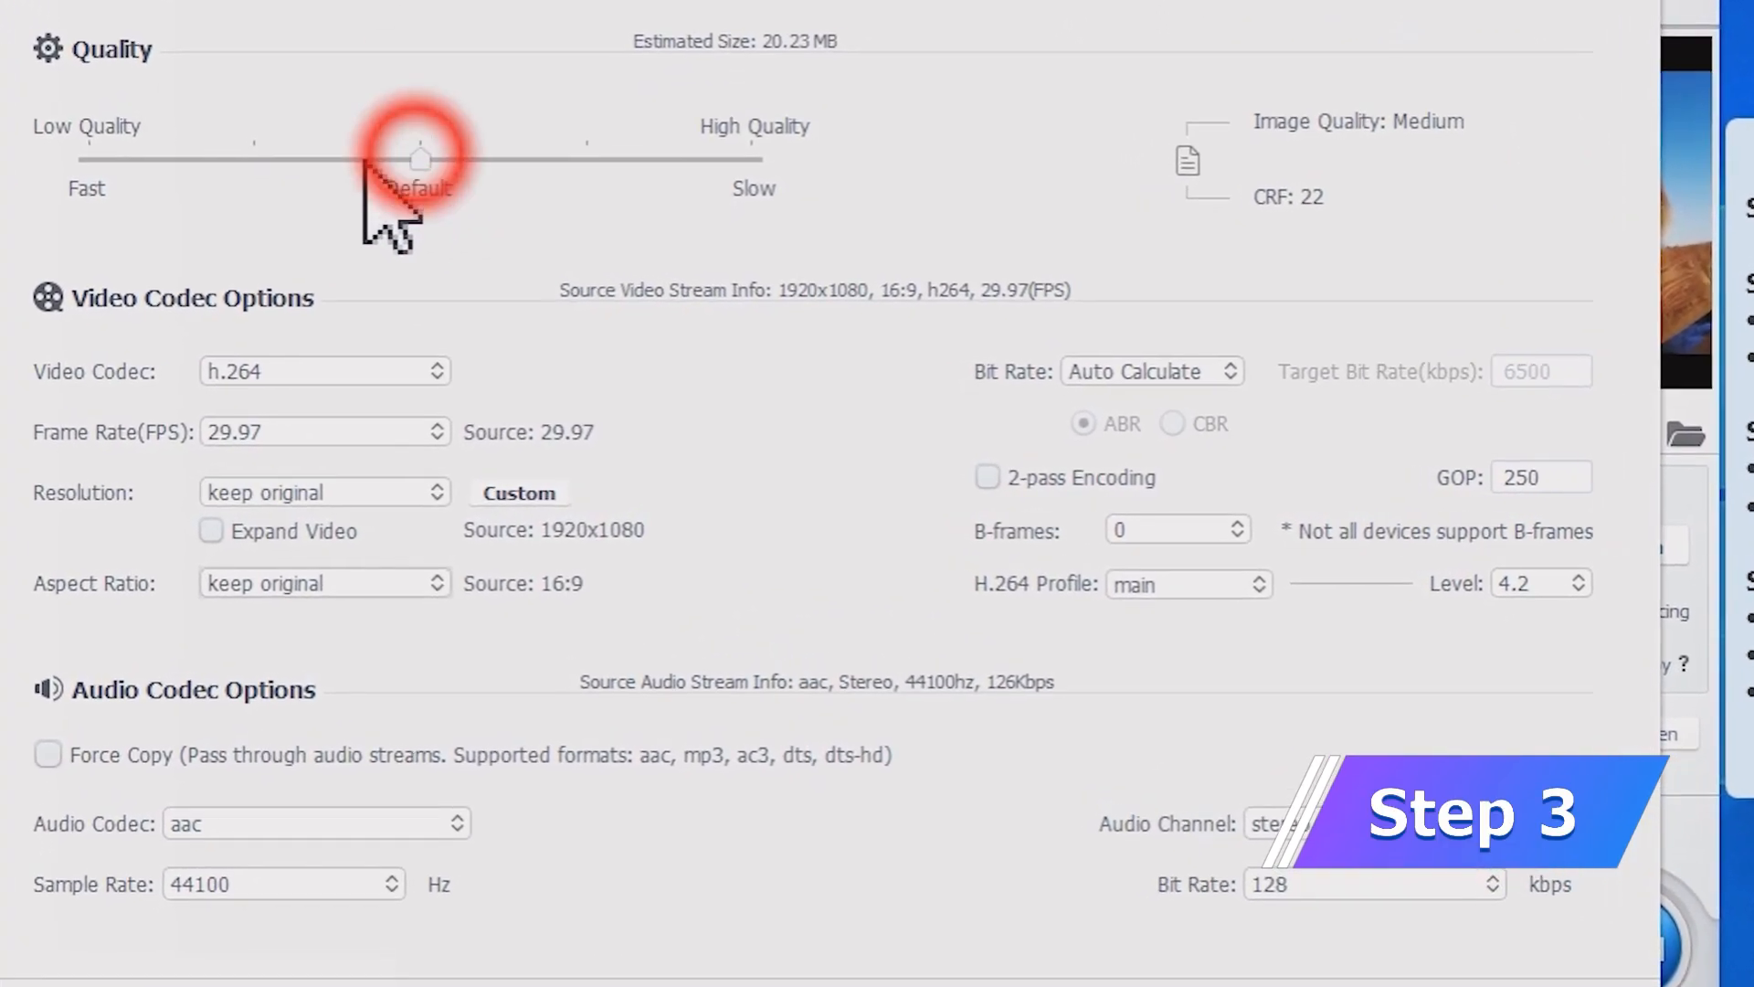
pyautogui.moveTo(420, 157); pyautogui.dragTo(90, 156)
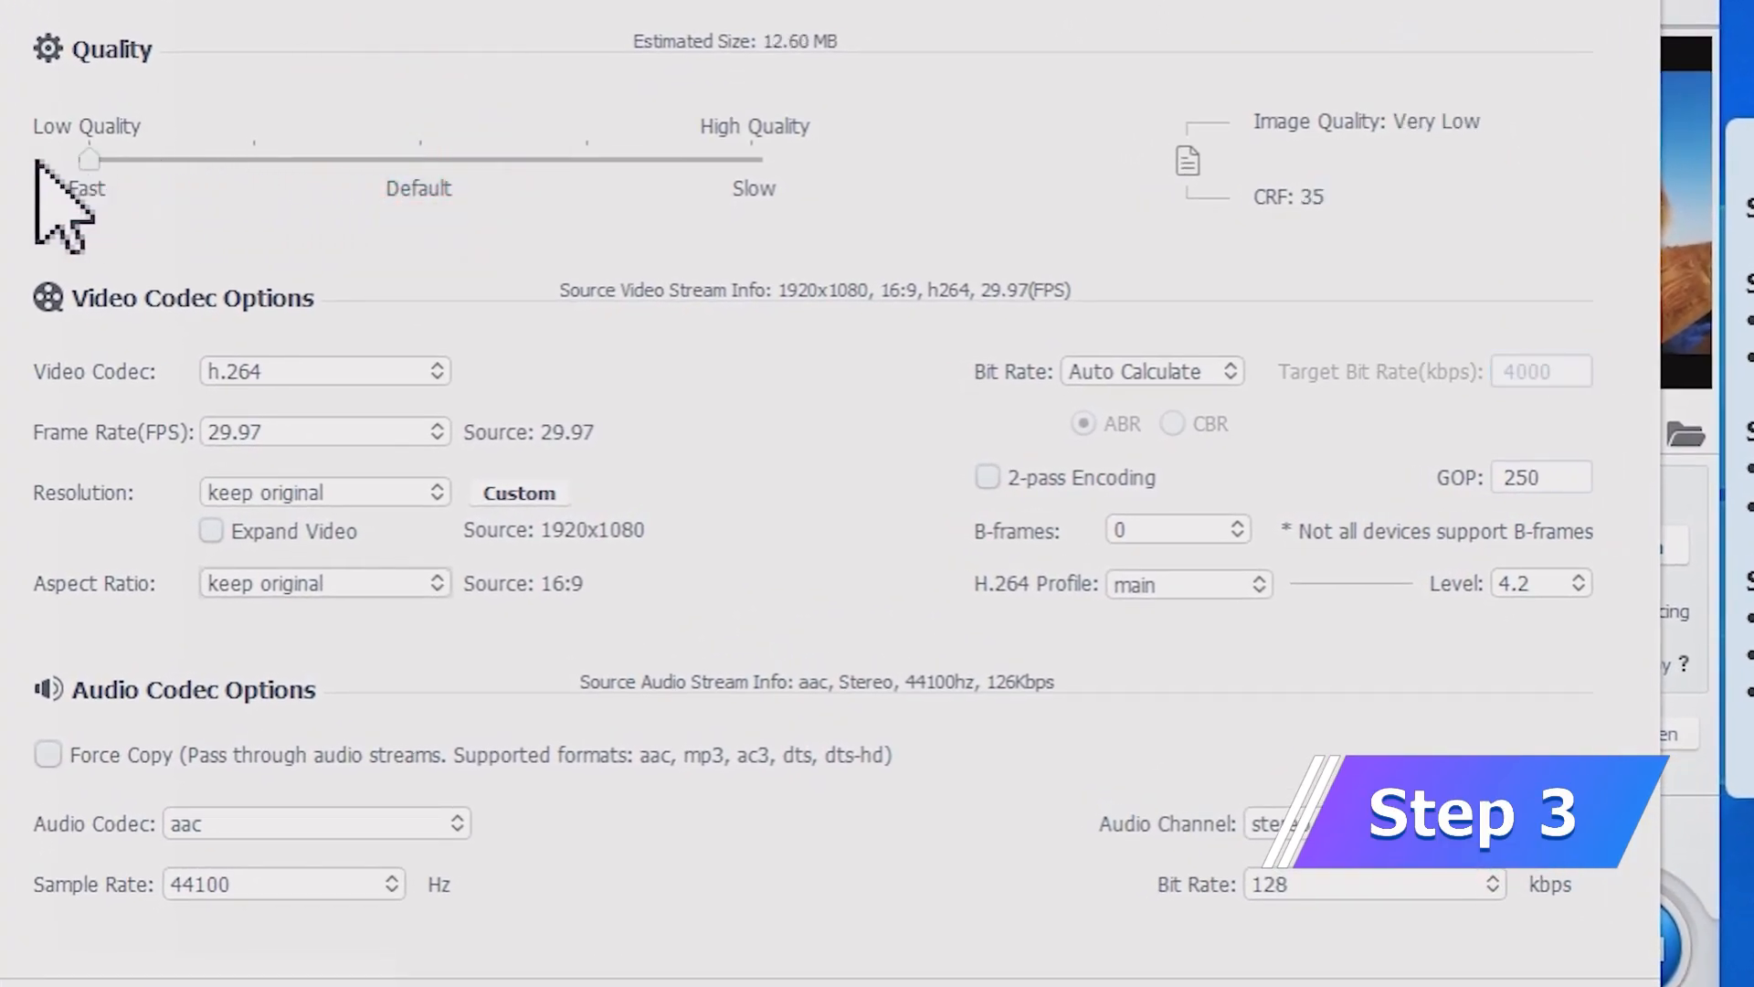
pyautogui.moveTo(385, 469)
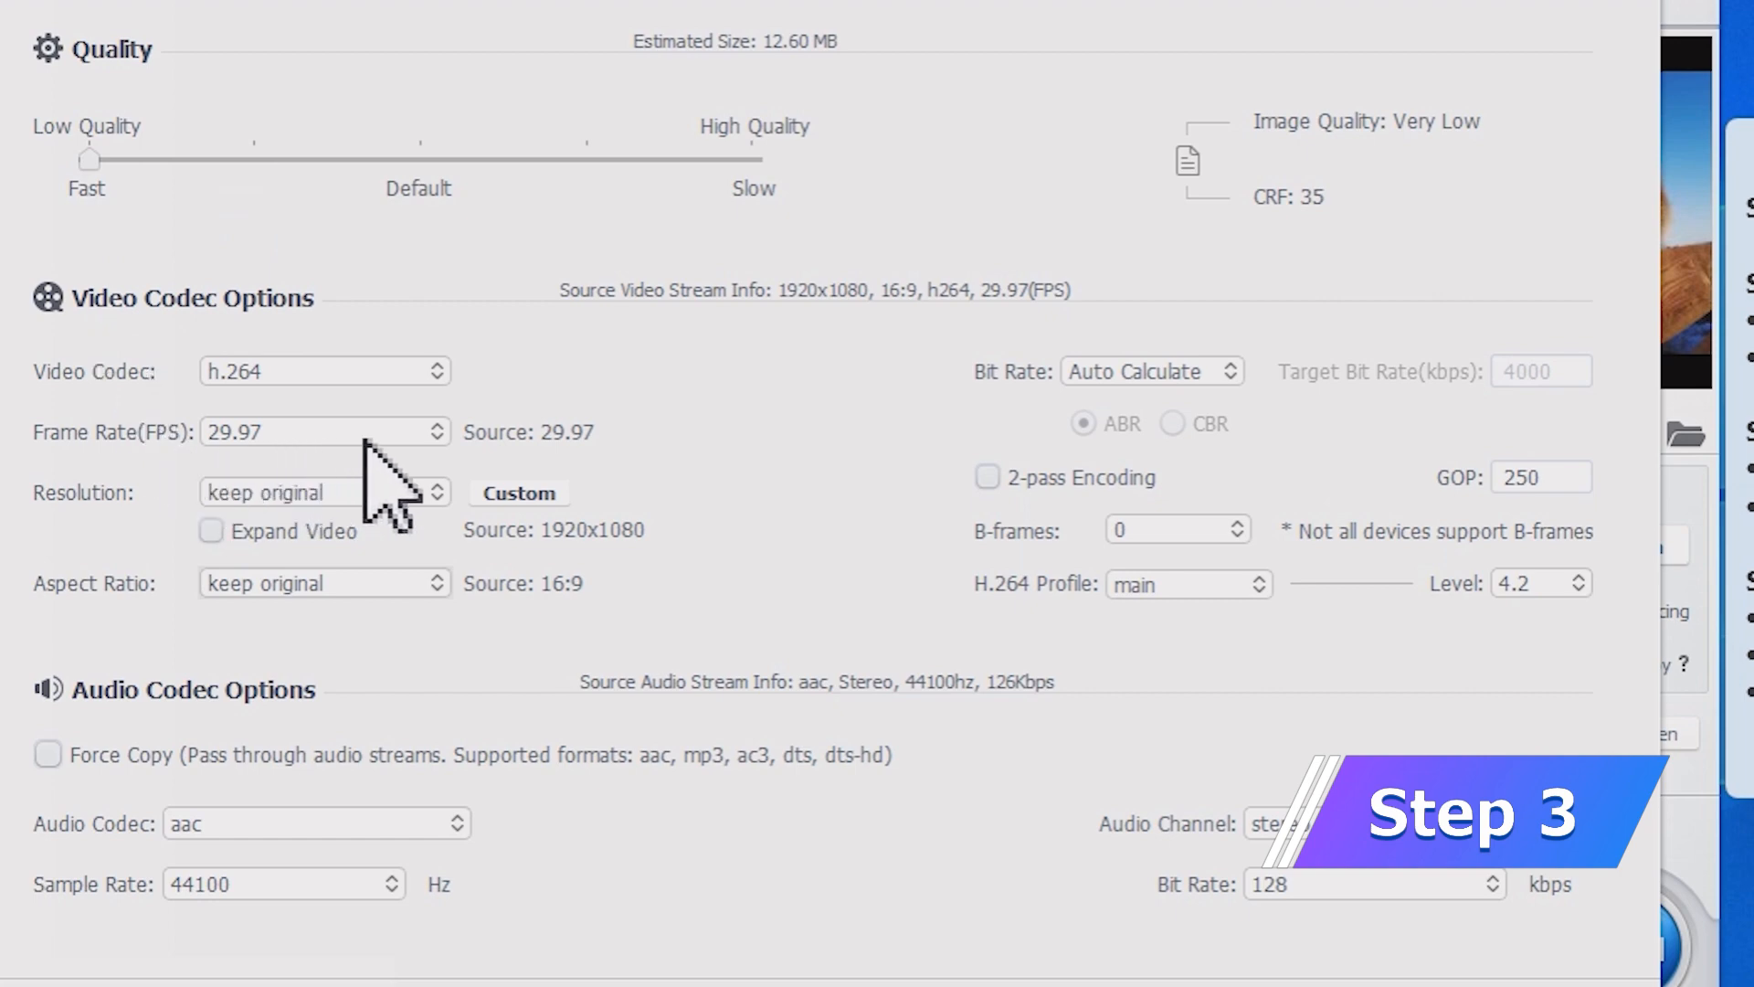
pyautogui.click(323, 430)
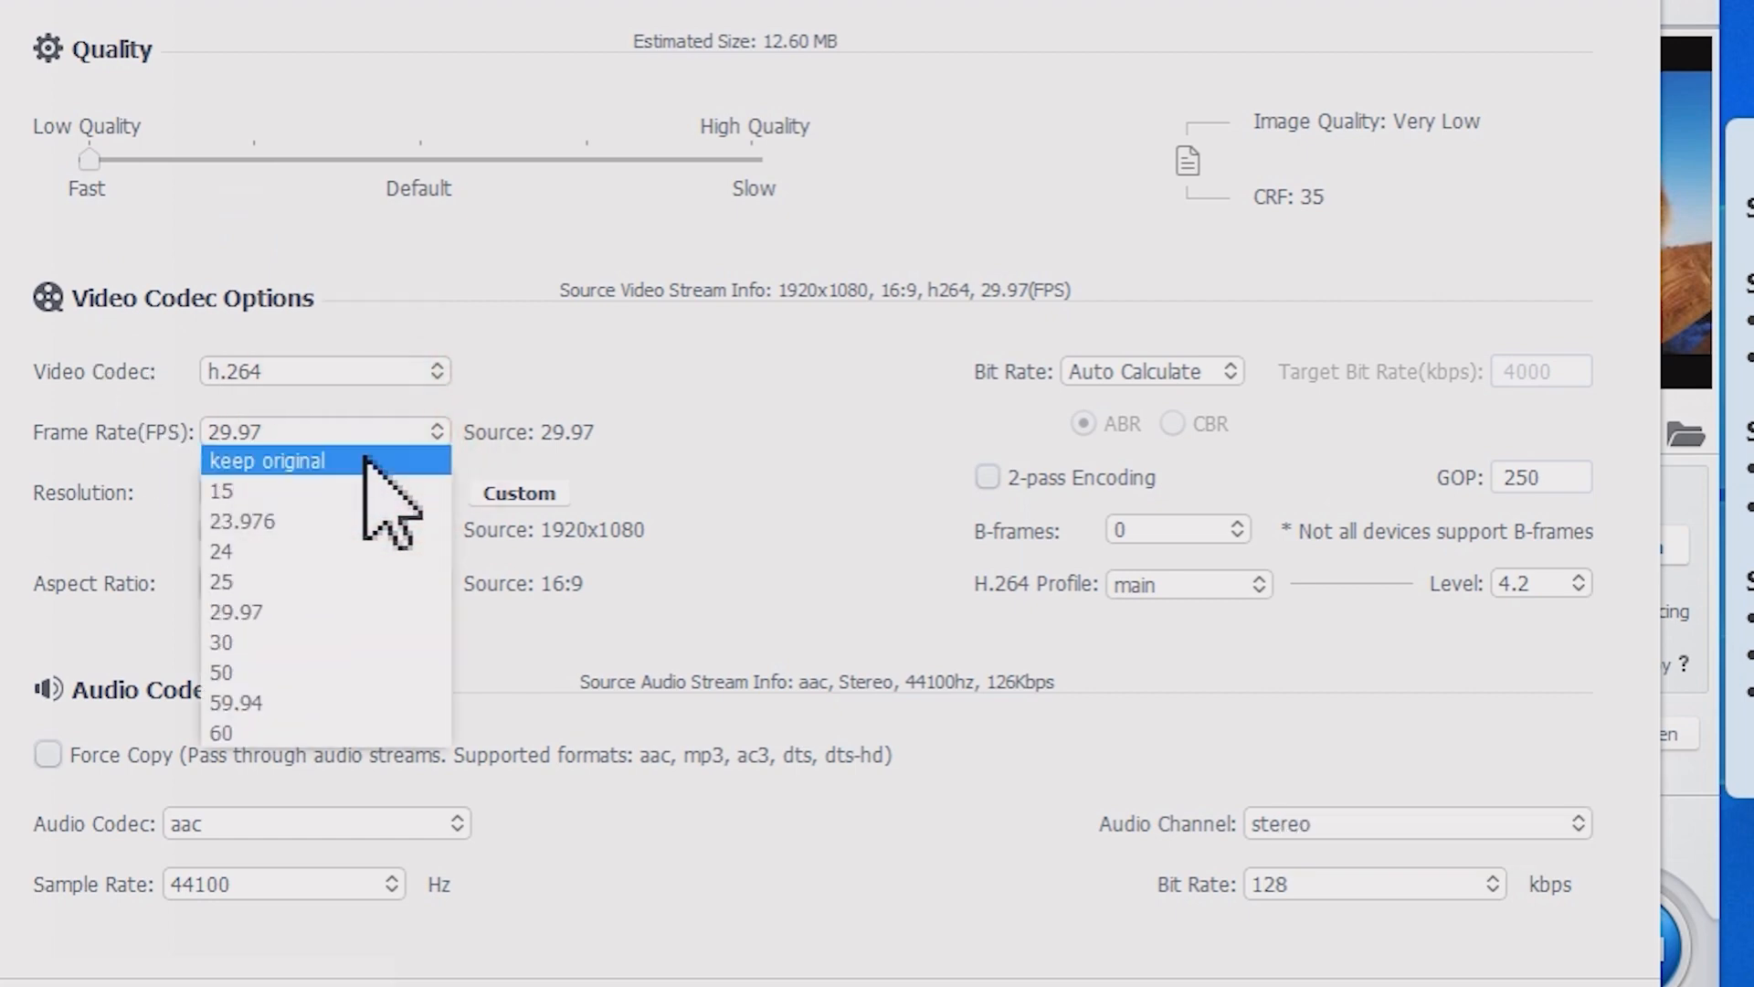
pyautogui.click(266, 459)
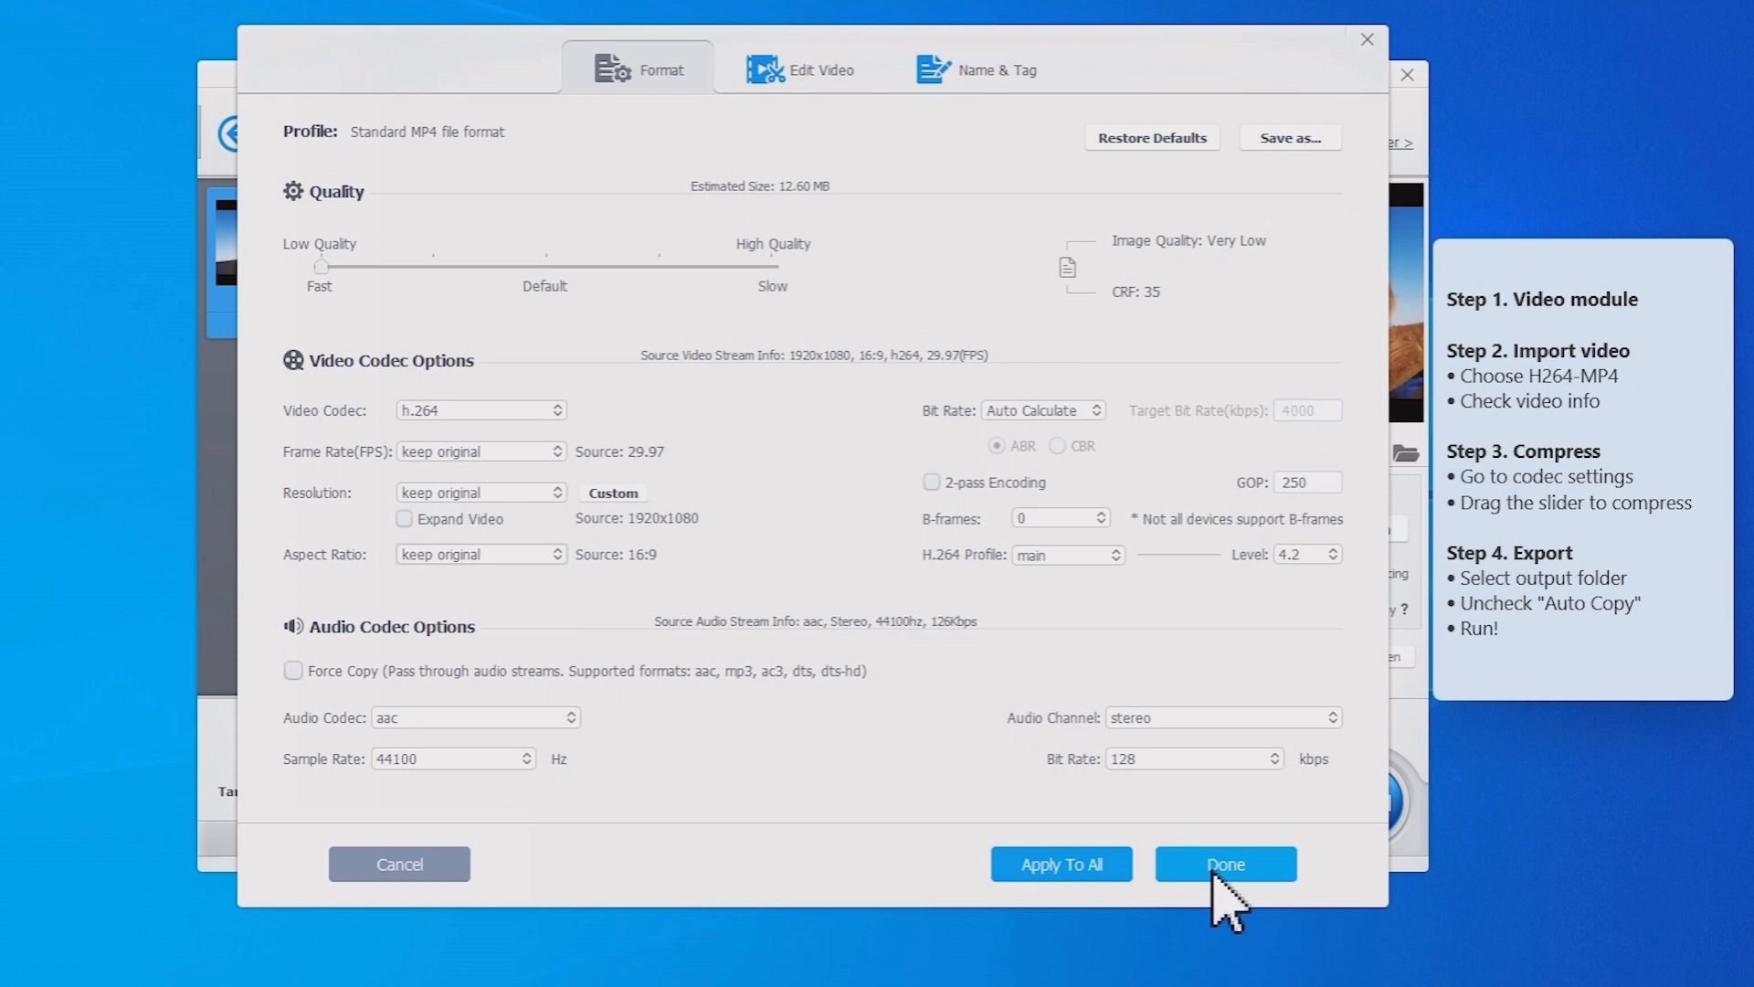
pyautogui.click(1224, 863)
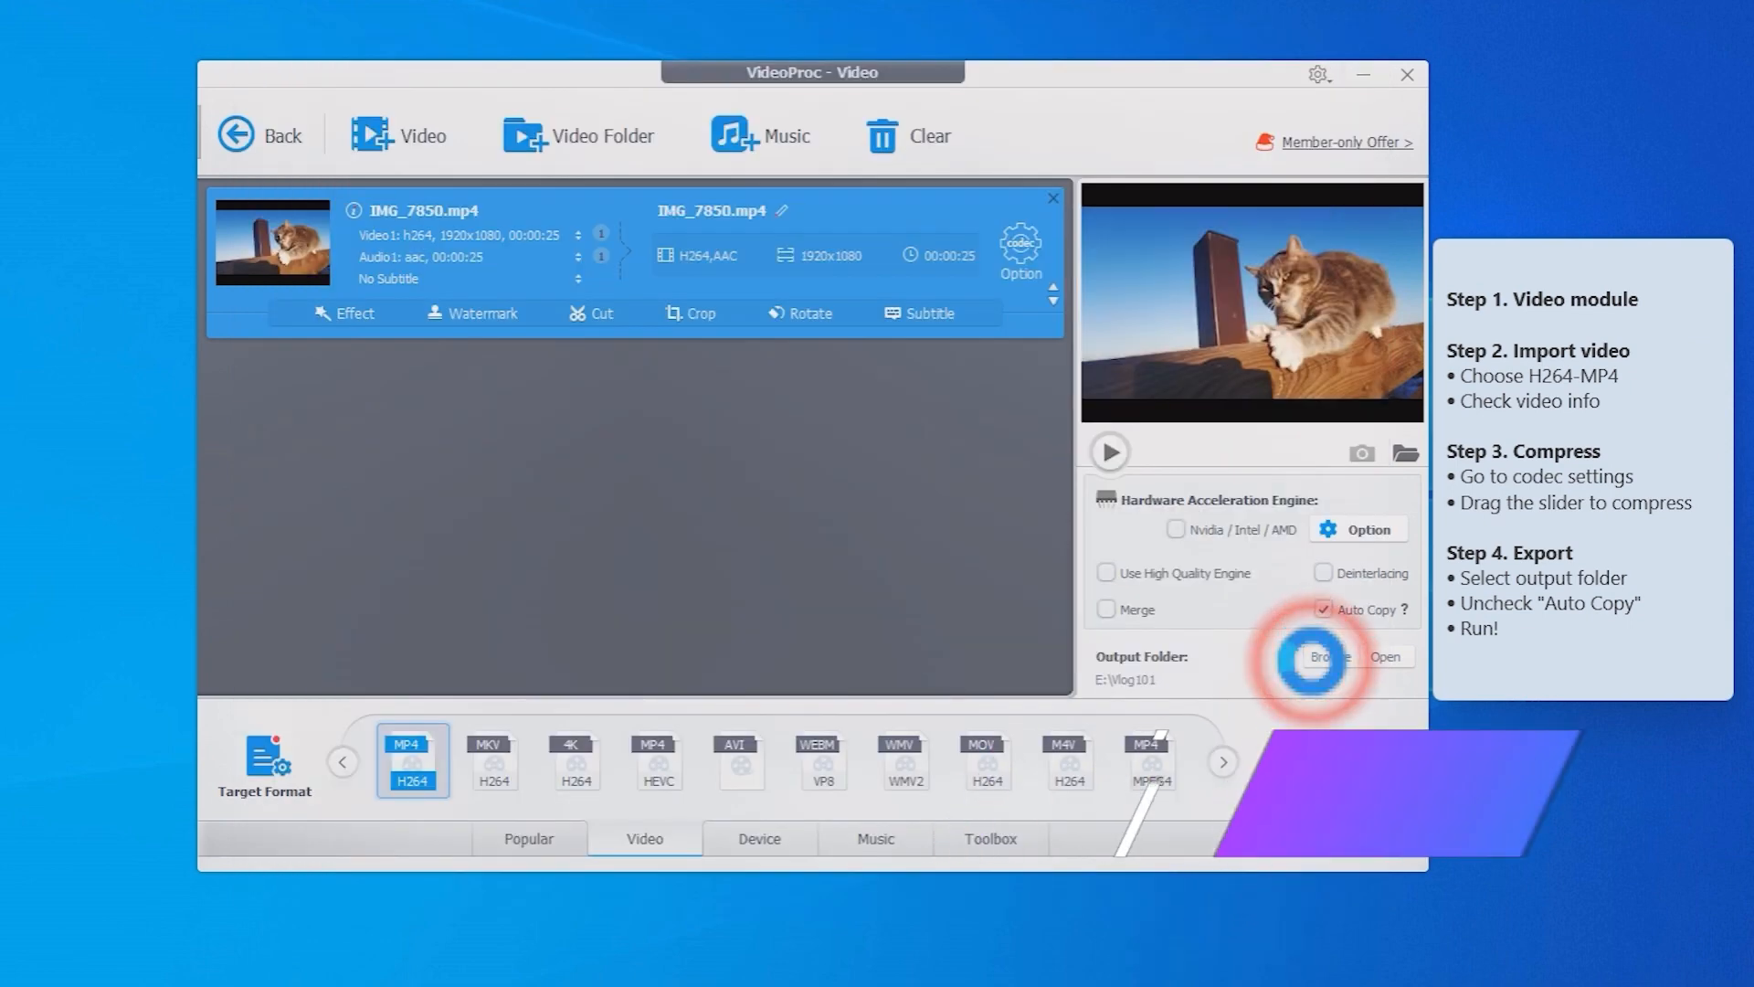
# Export to E:\Vlog101\smaller with Auto Copy unchecked, running the conversion.
pyautogui.click(1331, 656)
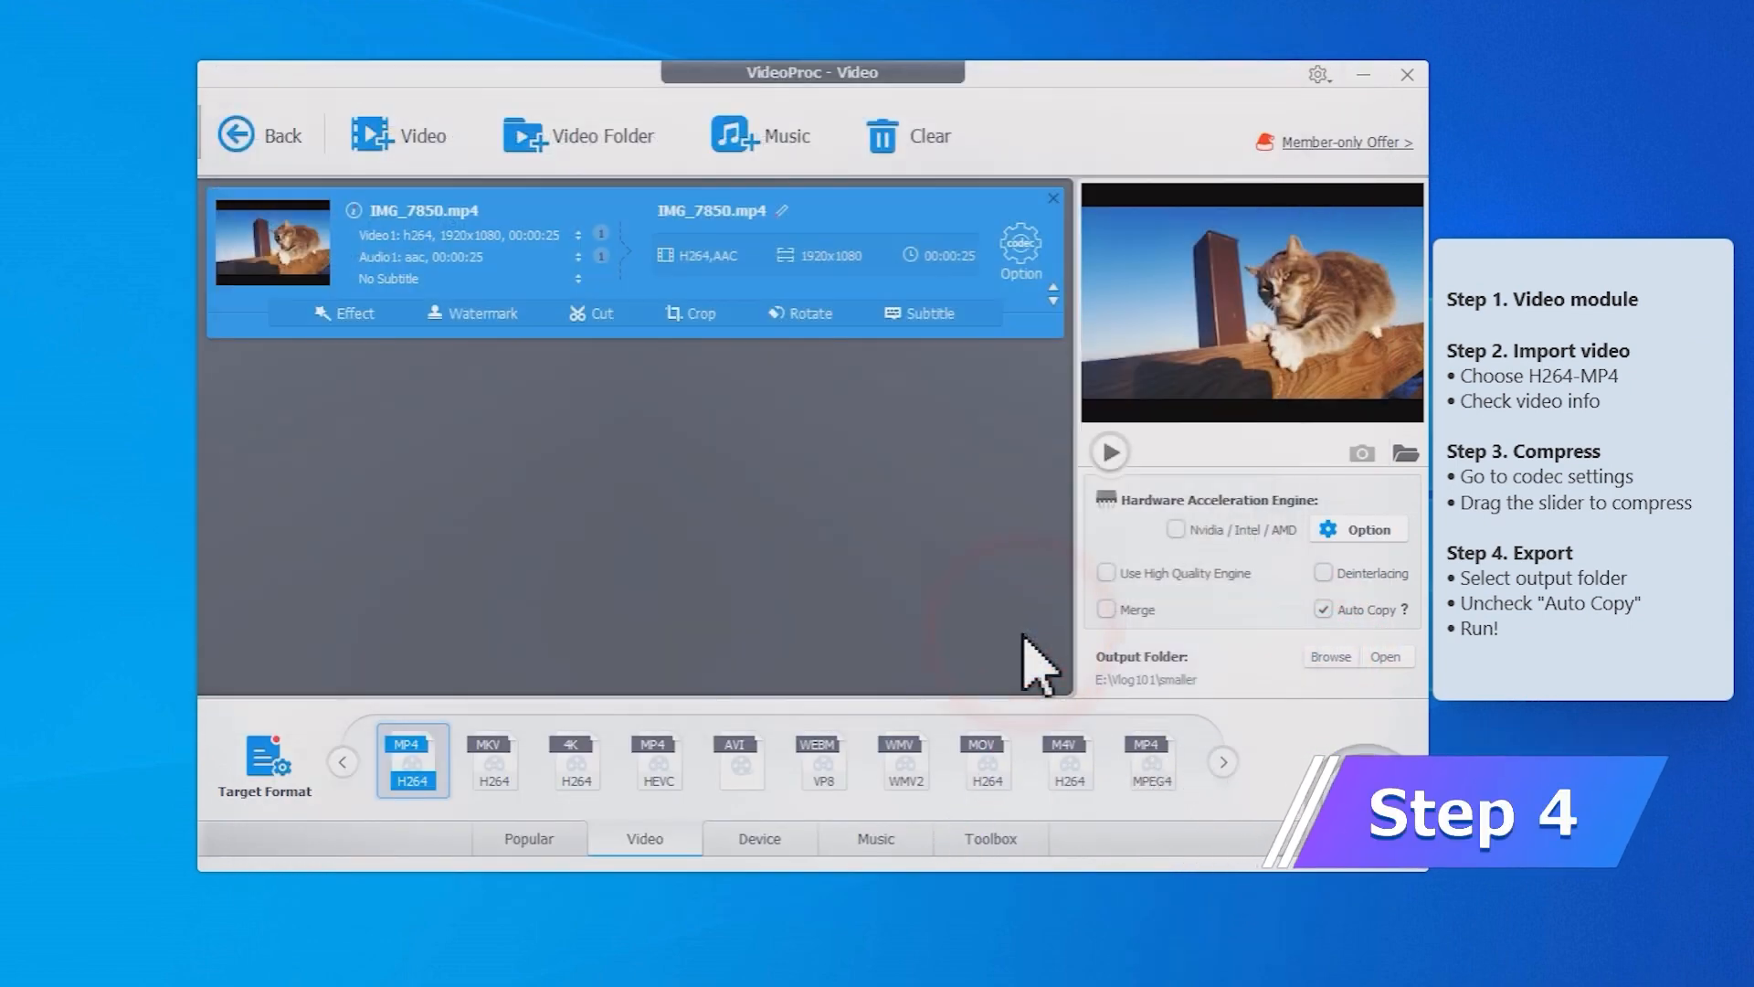
pyautogui.click(1324, 609)
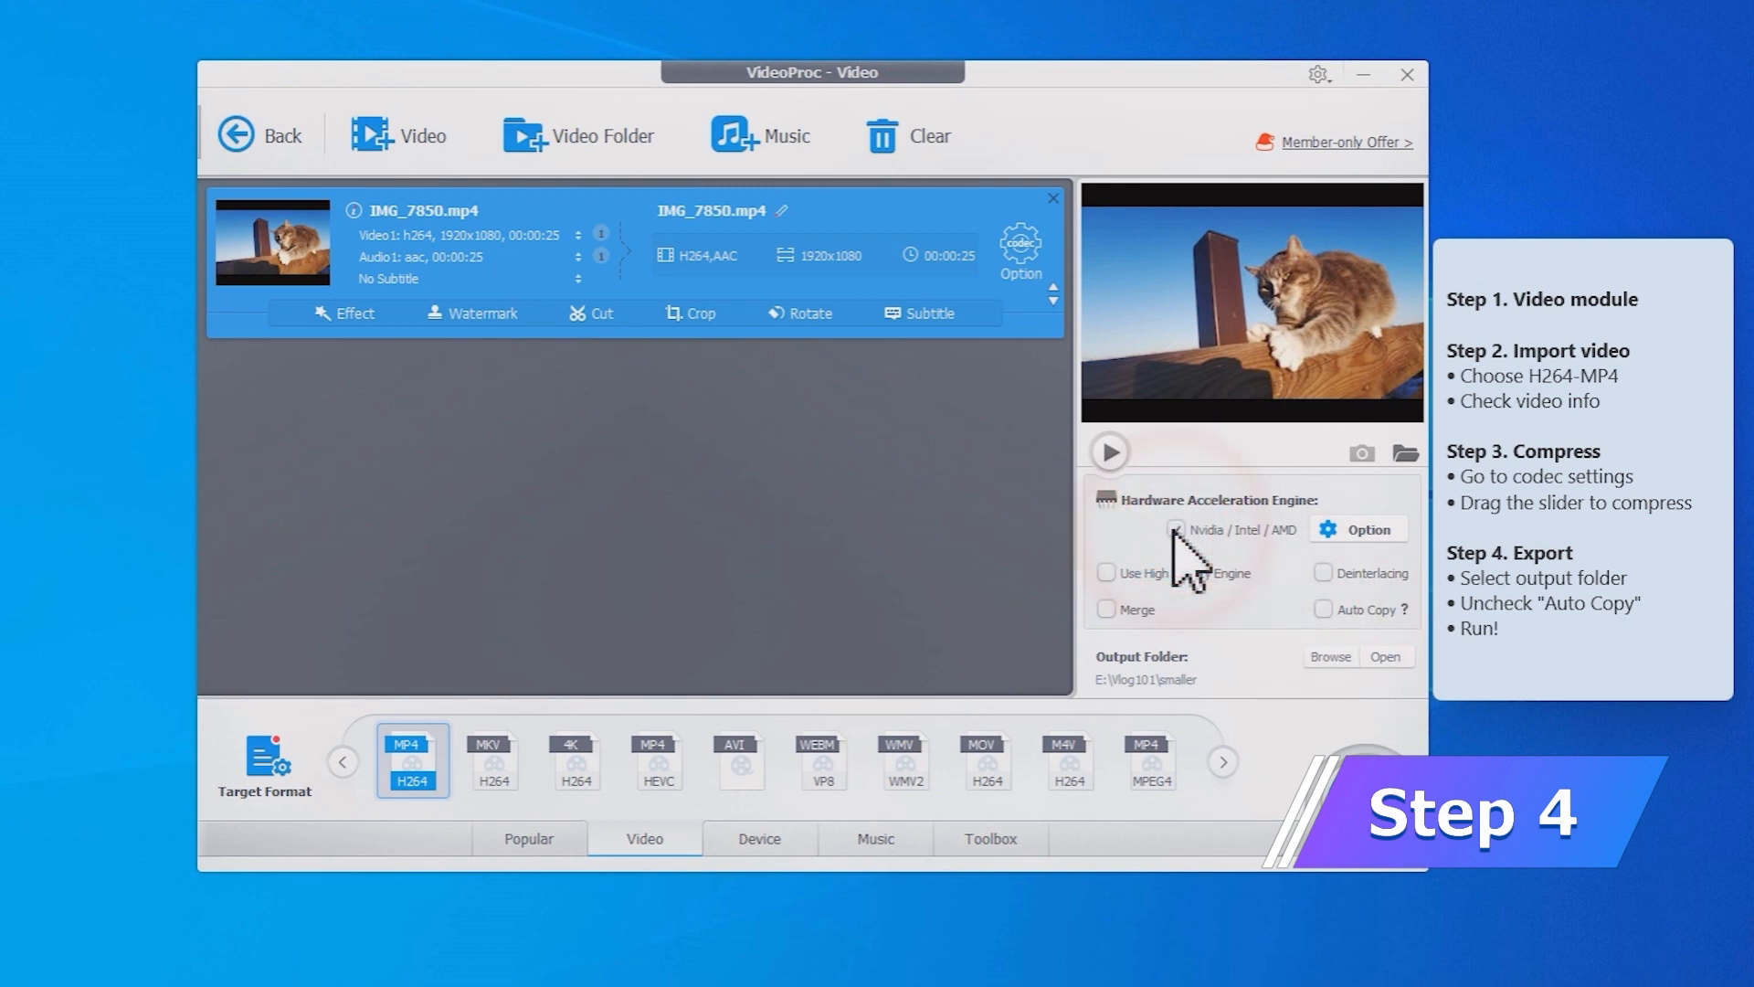
pyautogui.click(1361, 802)
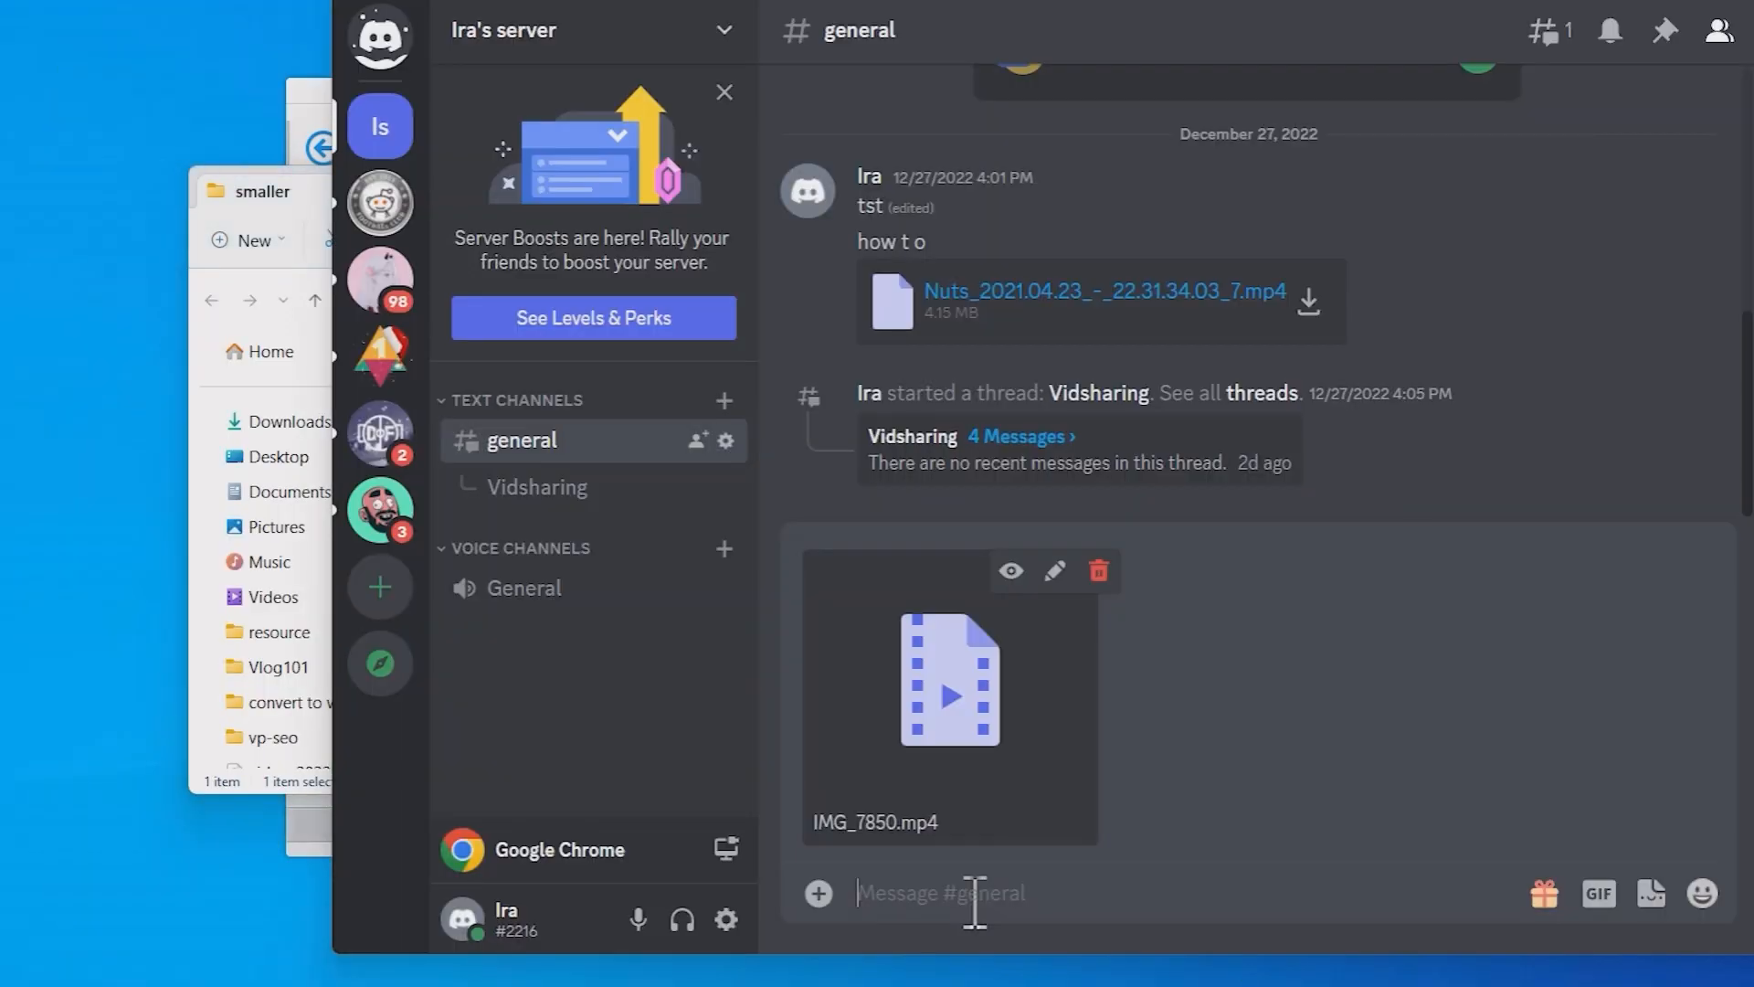
# Send IMG_7850.mp4 to #general, then locate and attach HEVC-H265-test.mp4.
pyautogui.press('Return')
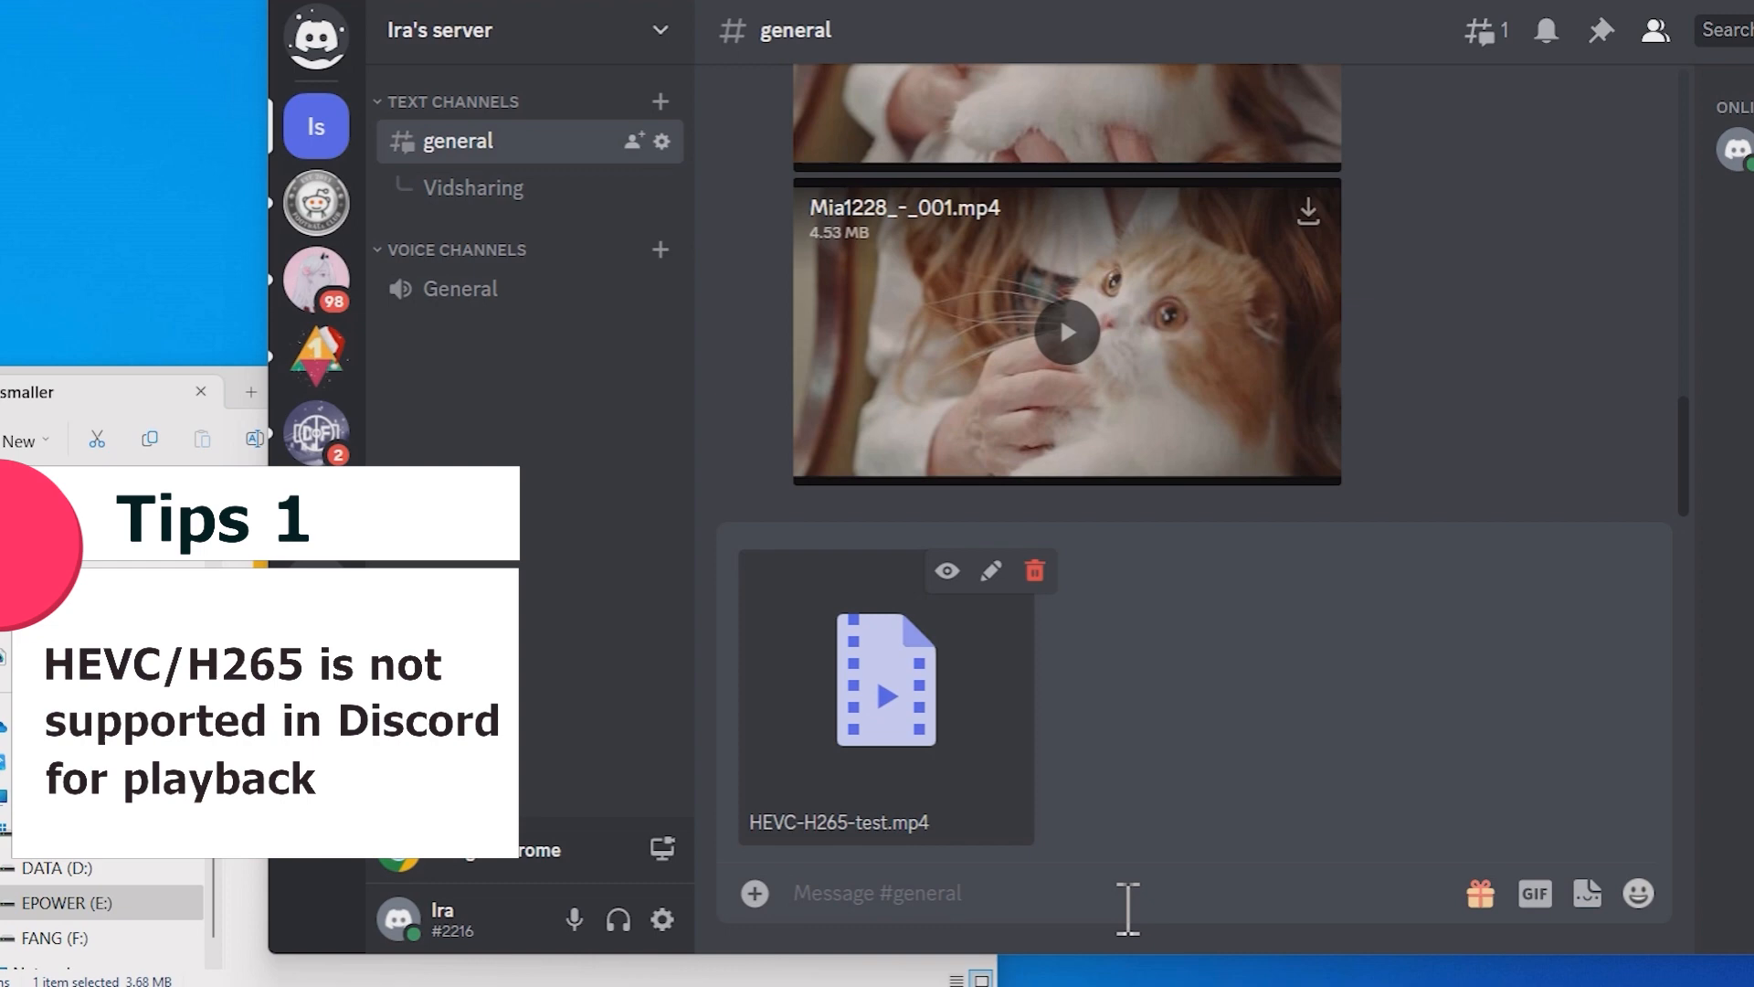
pyautogui.write('h265test')
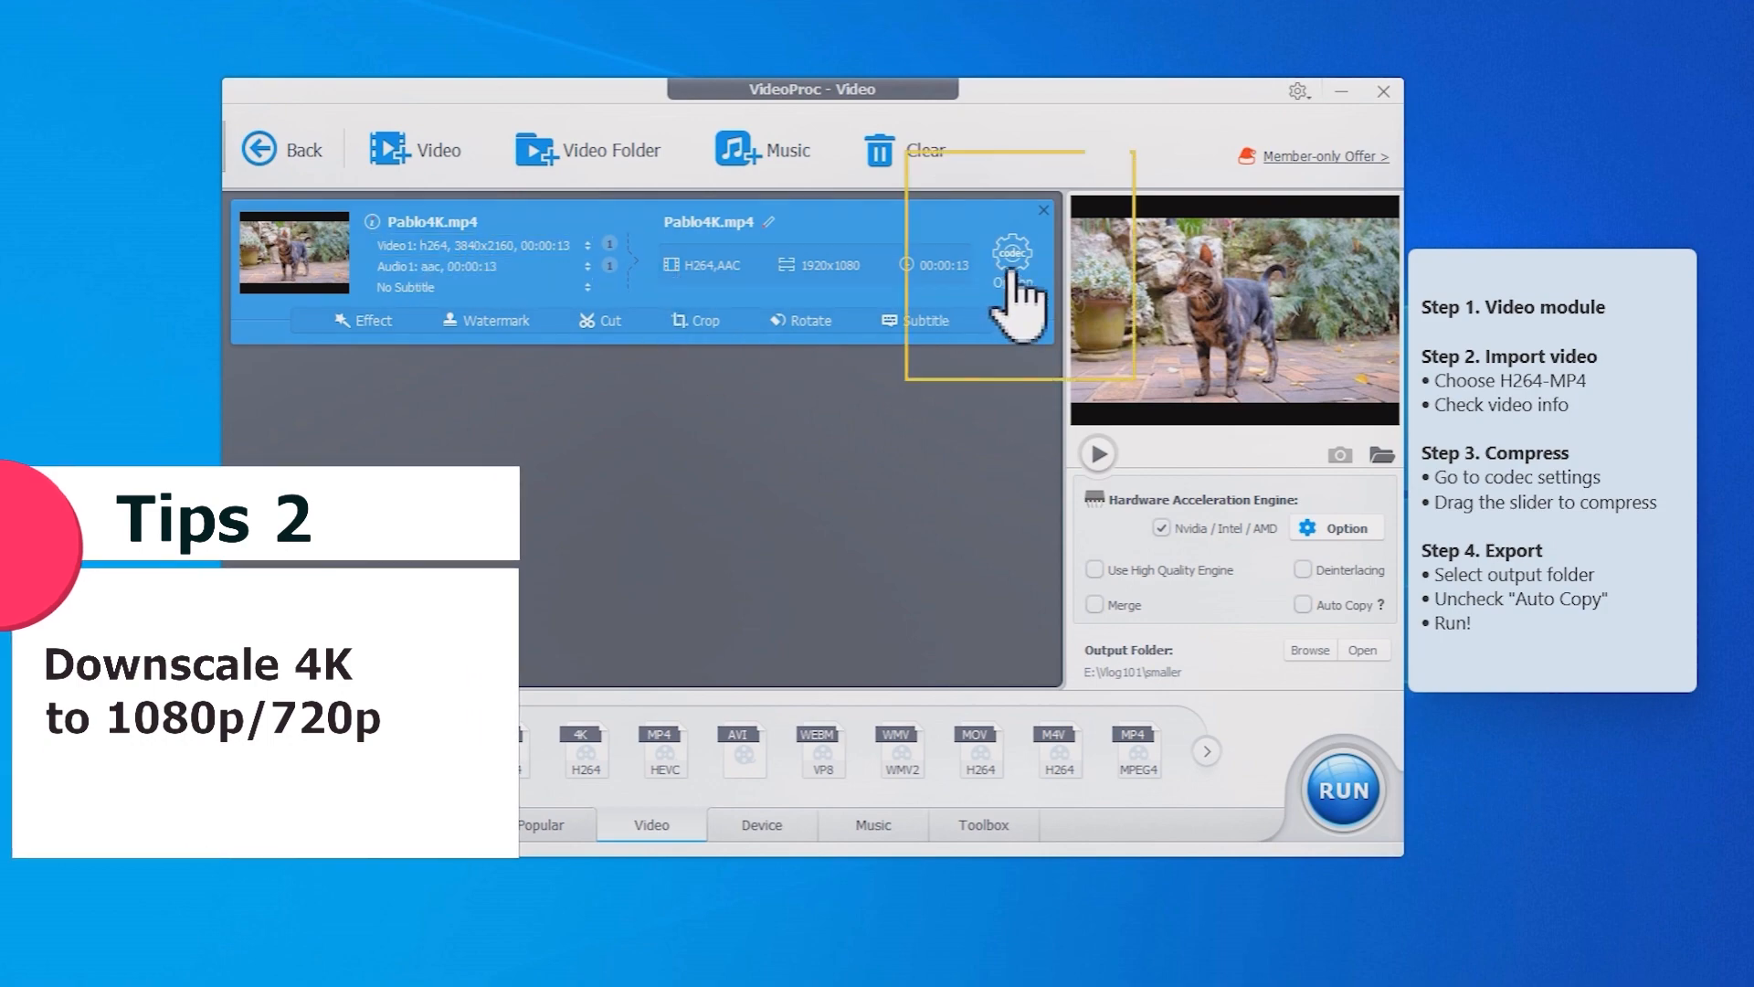
# Set Pablo4K.mp4 to 1920x1080 at lowest quality (CRF 35, ~6.55 MB) and confirm.
pyautogui.click(1011, 254)
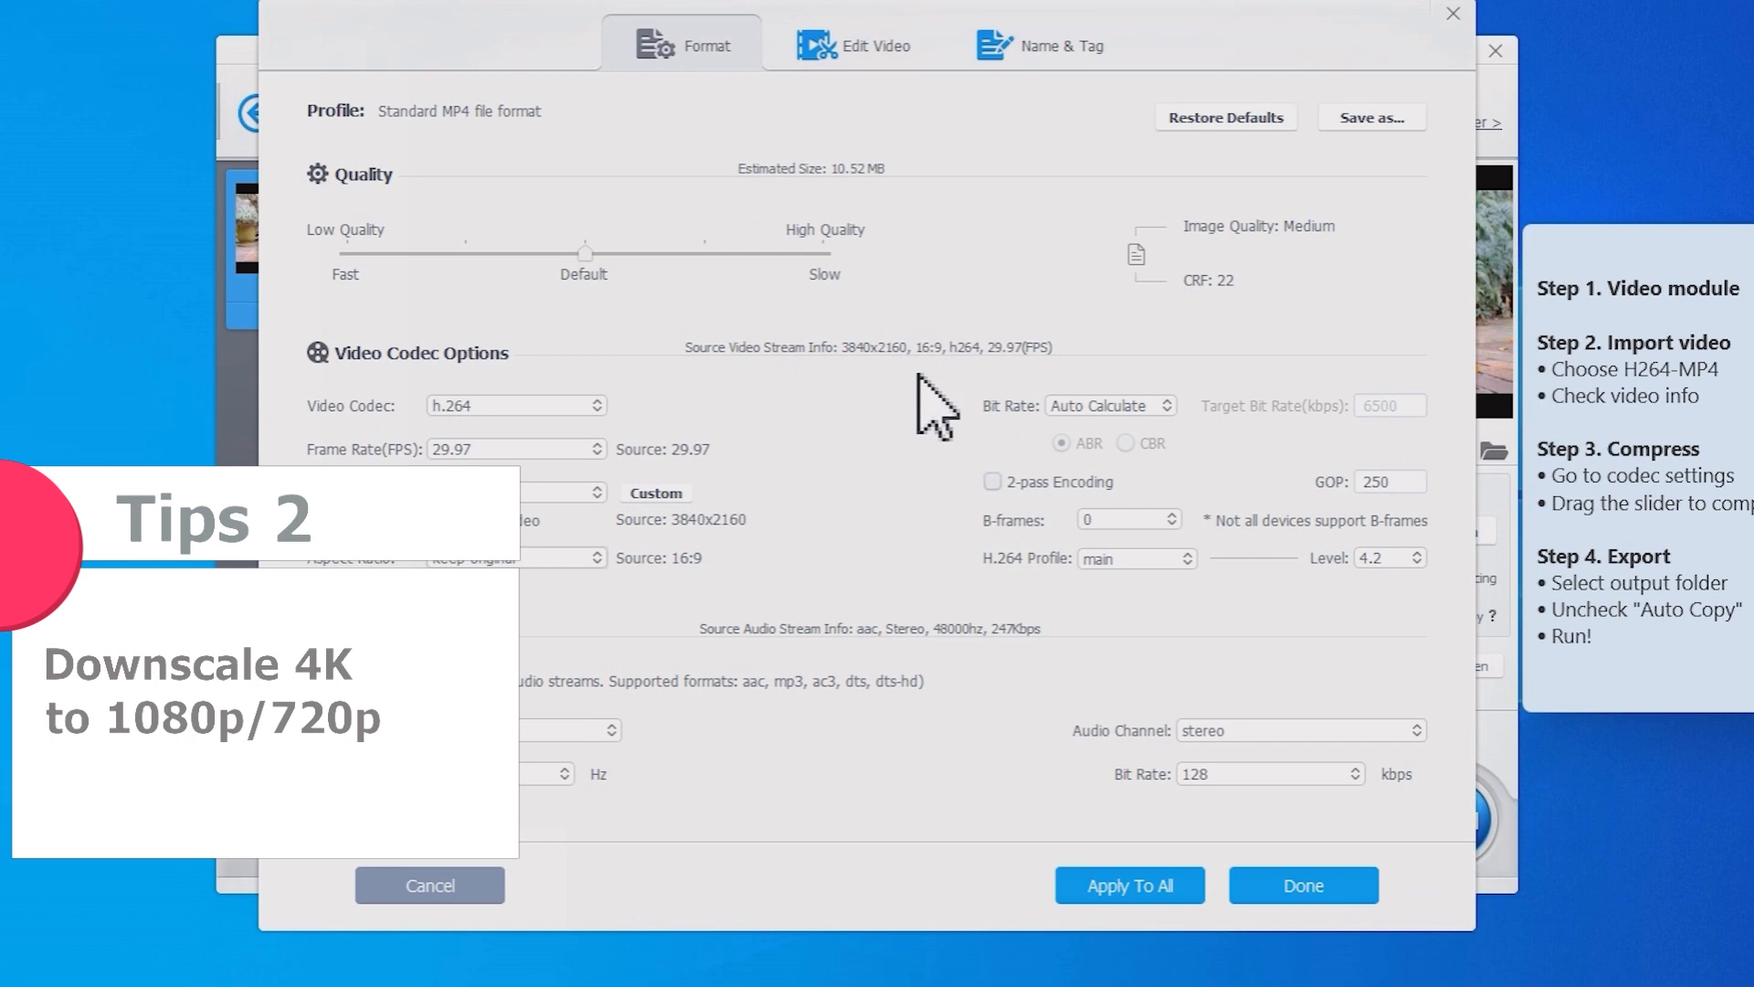
pyautogui.click(515, 493)
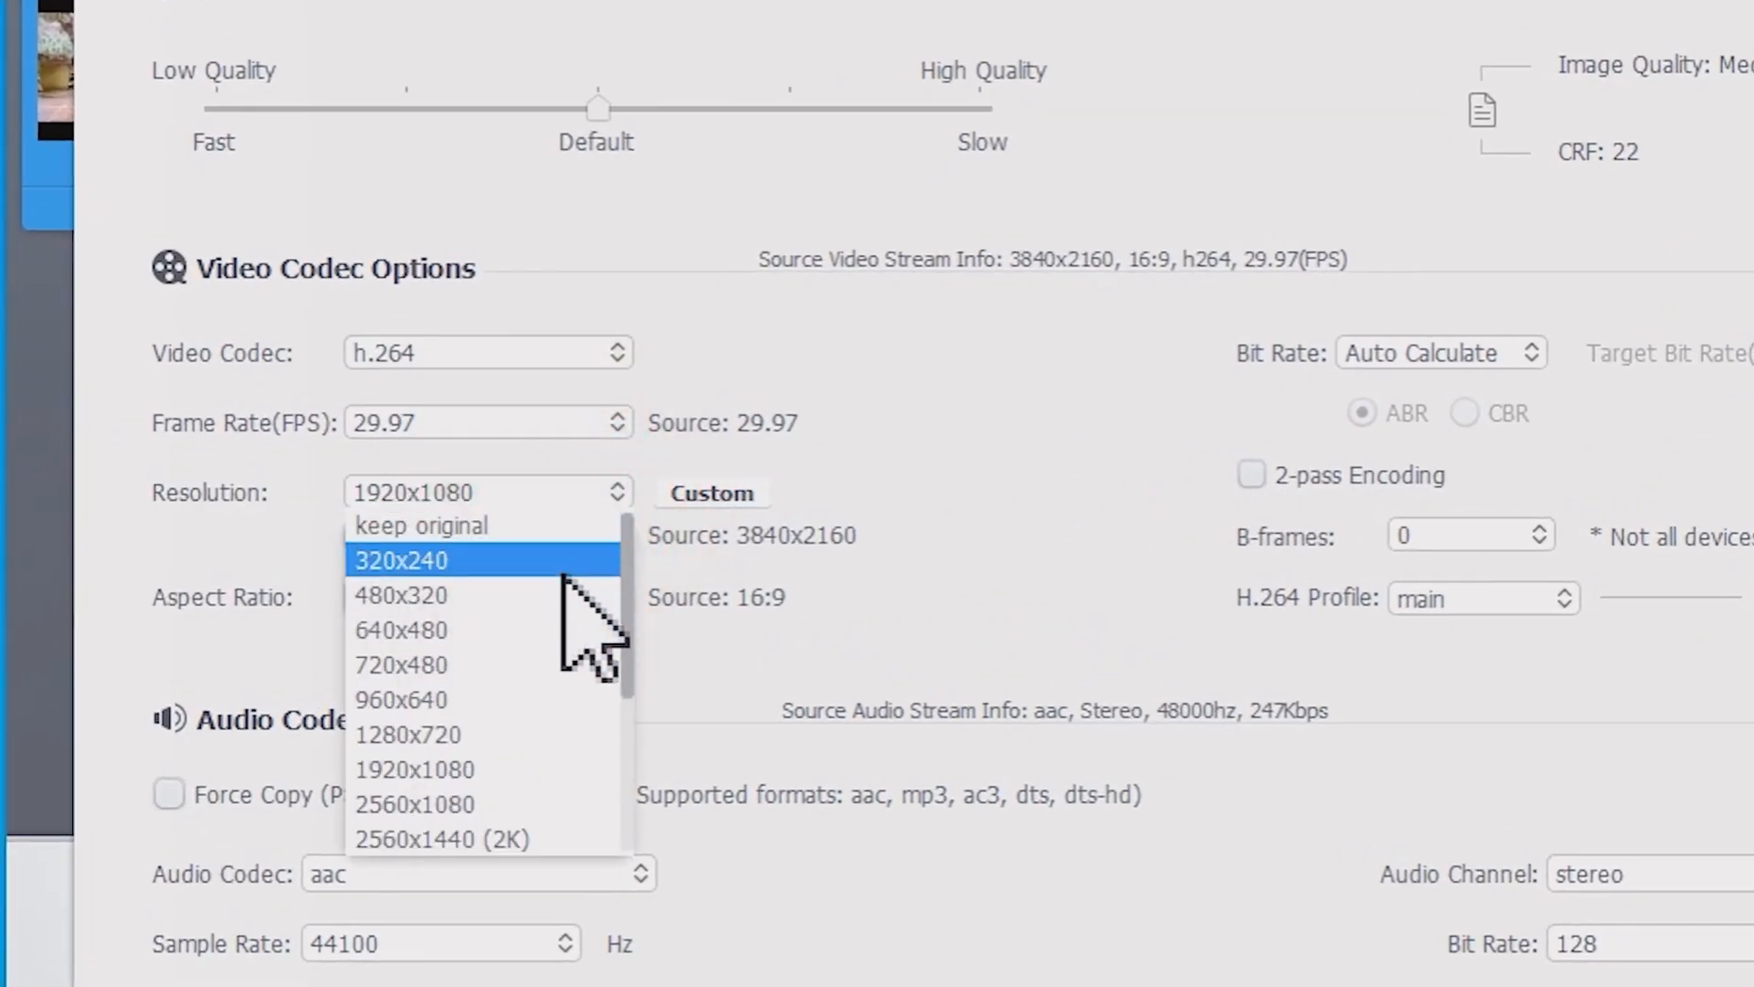
pyautogui.moveTo(482, 769)
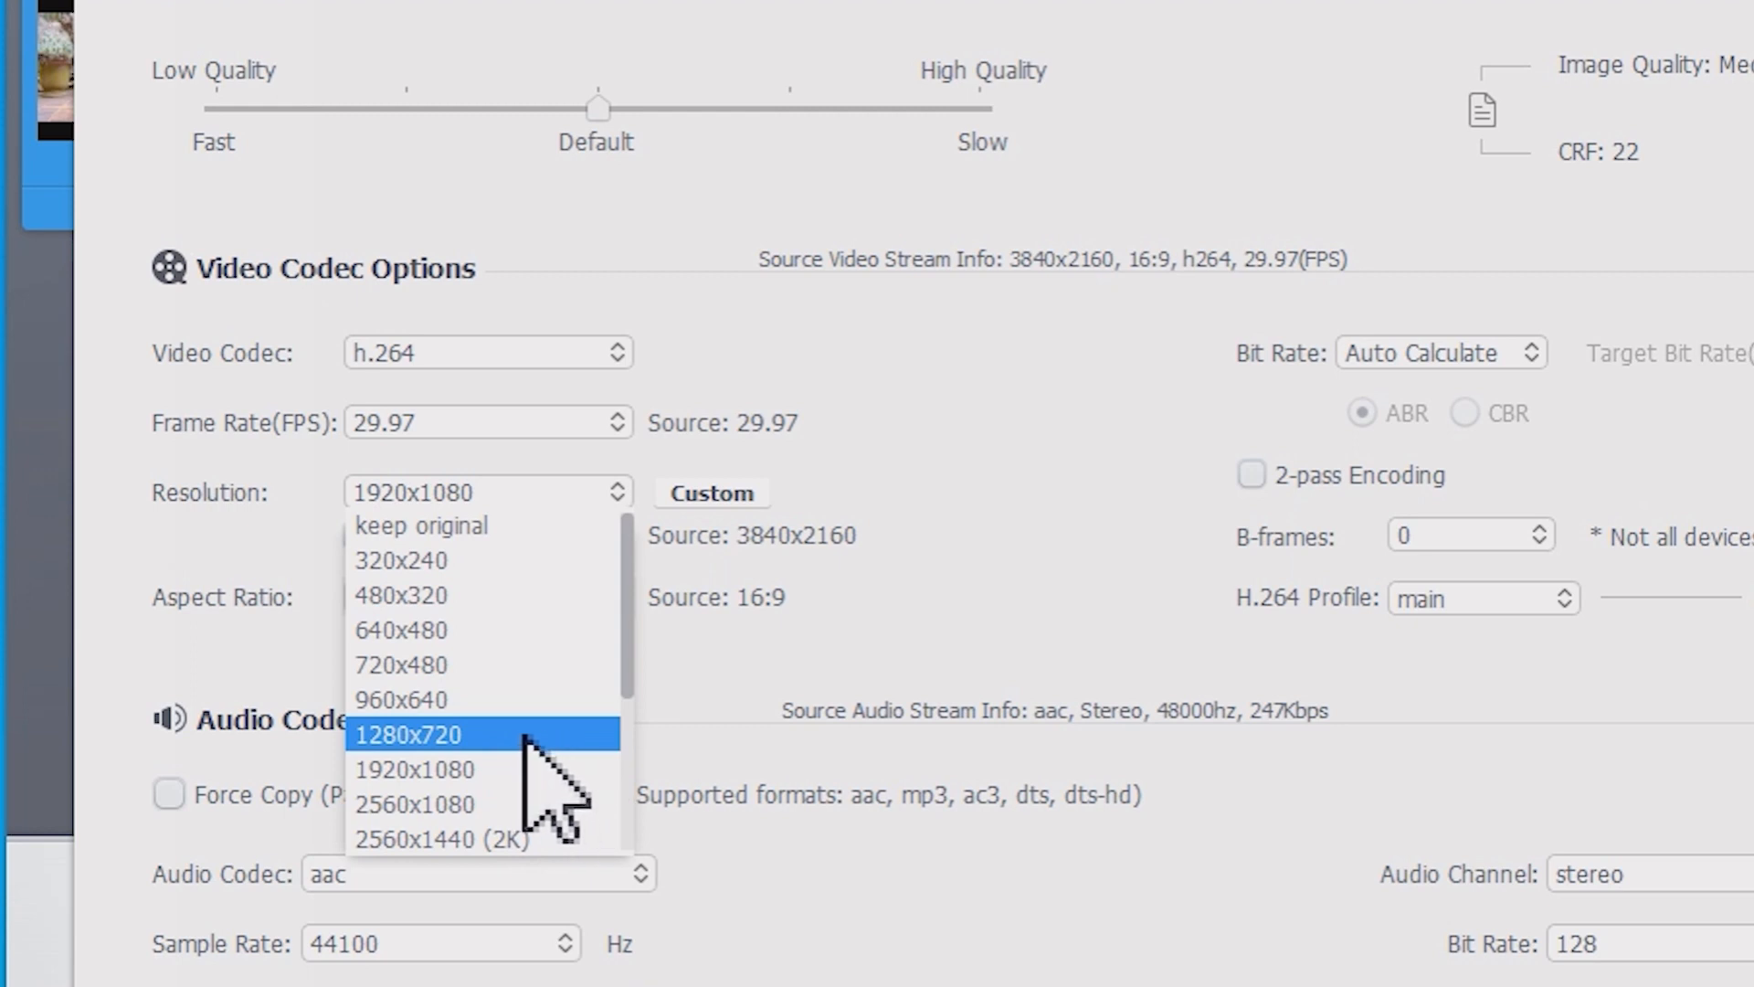
pyautogui.moveTo(549, 794)
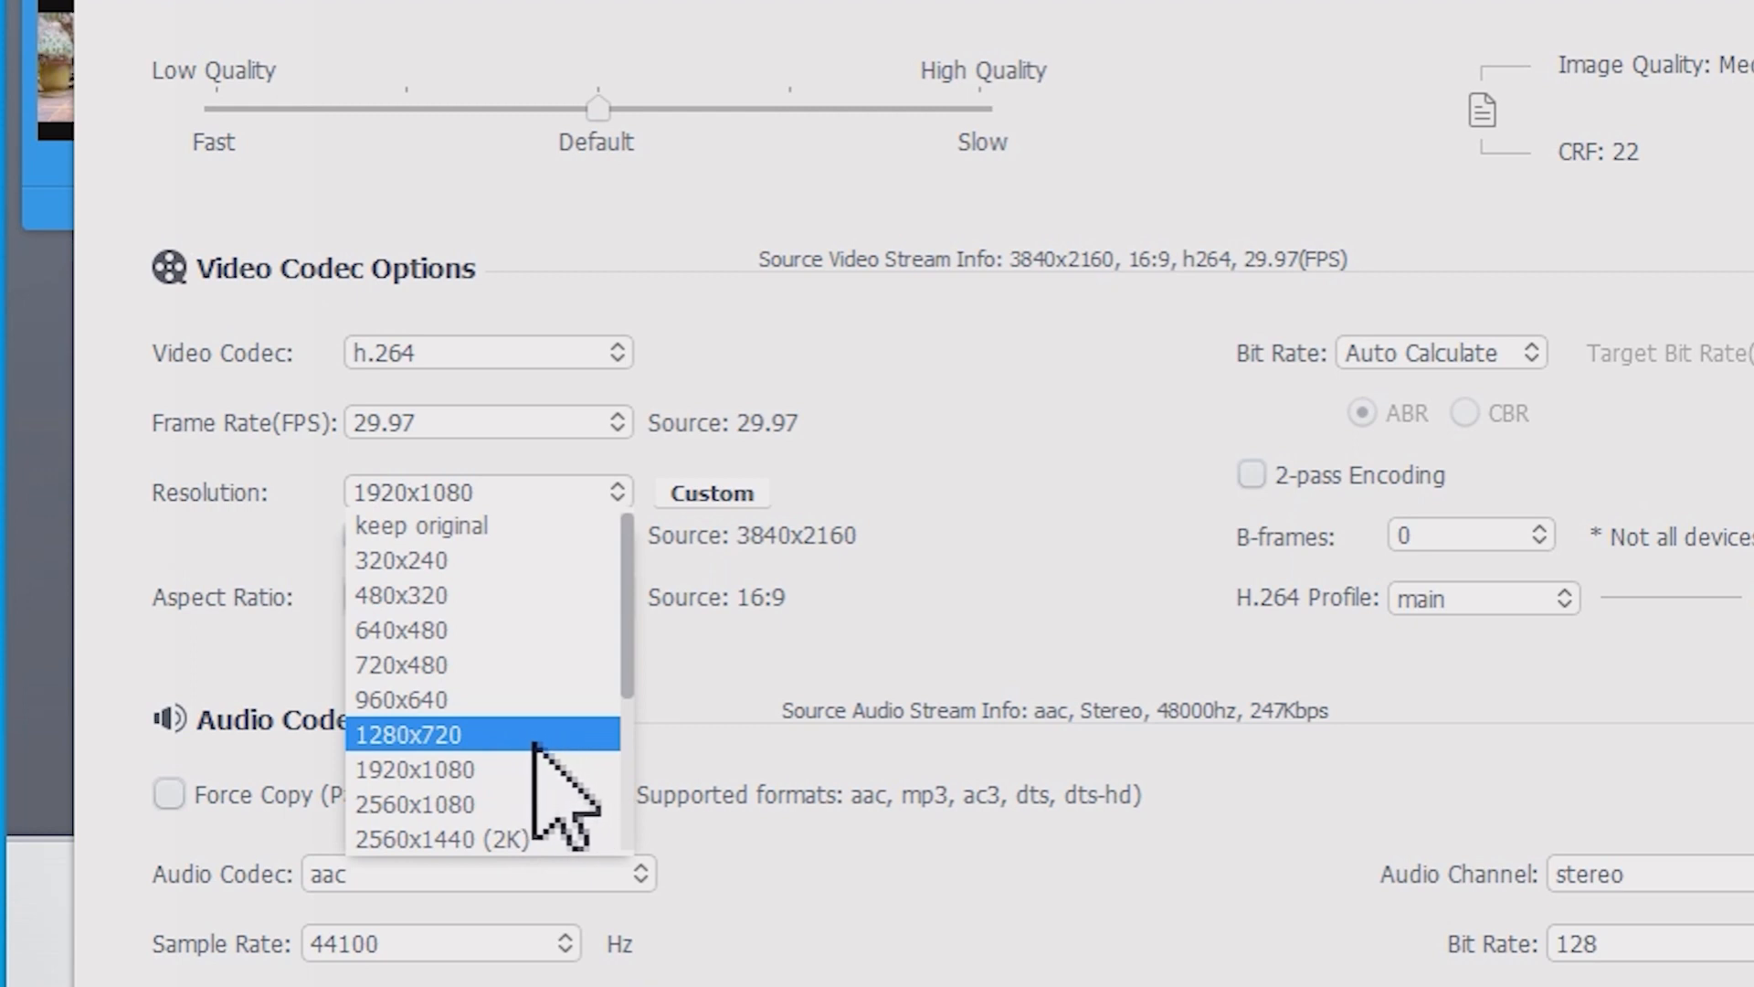
pyautogui.click(414, 769)
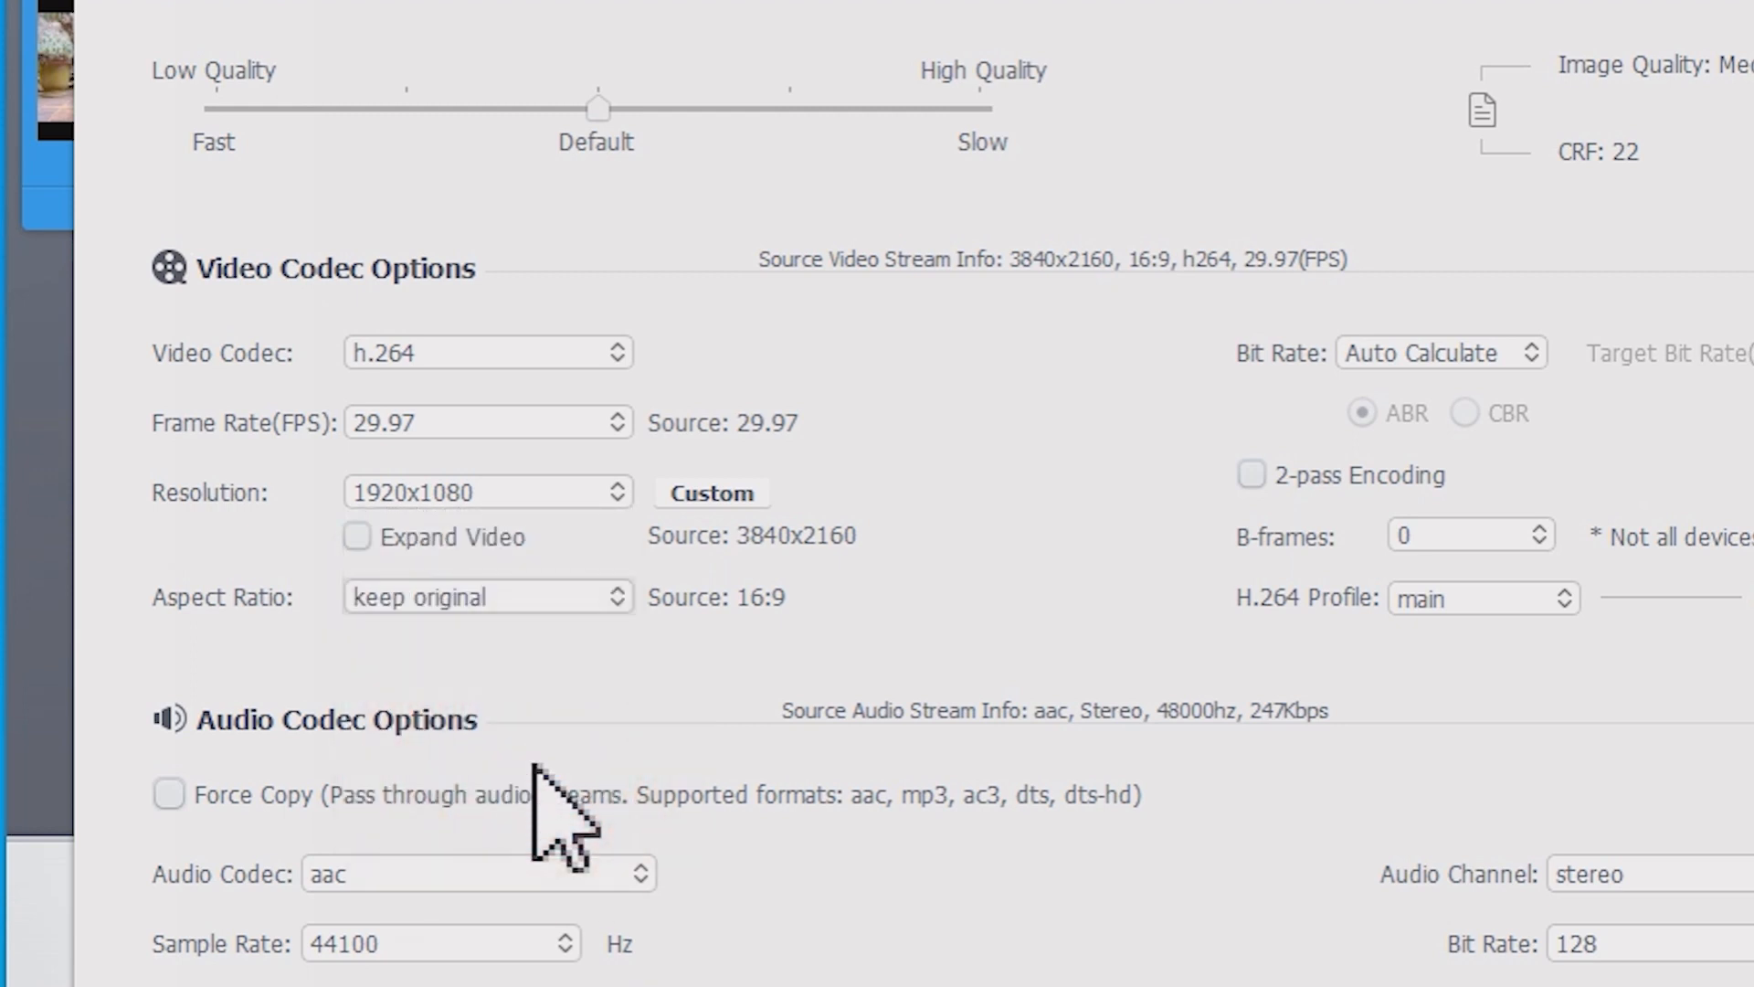
pyautogui.moveTo(596, 108); pyautogui.dragTo(408, 108)
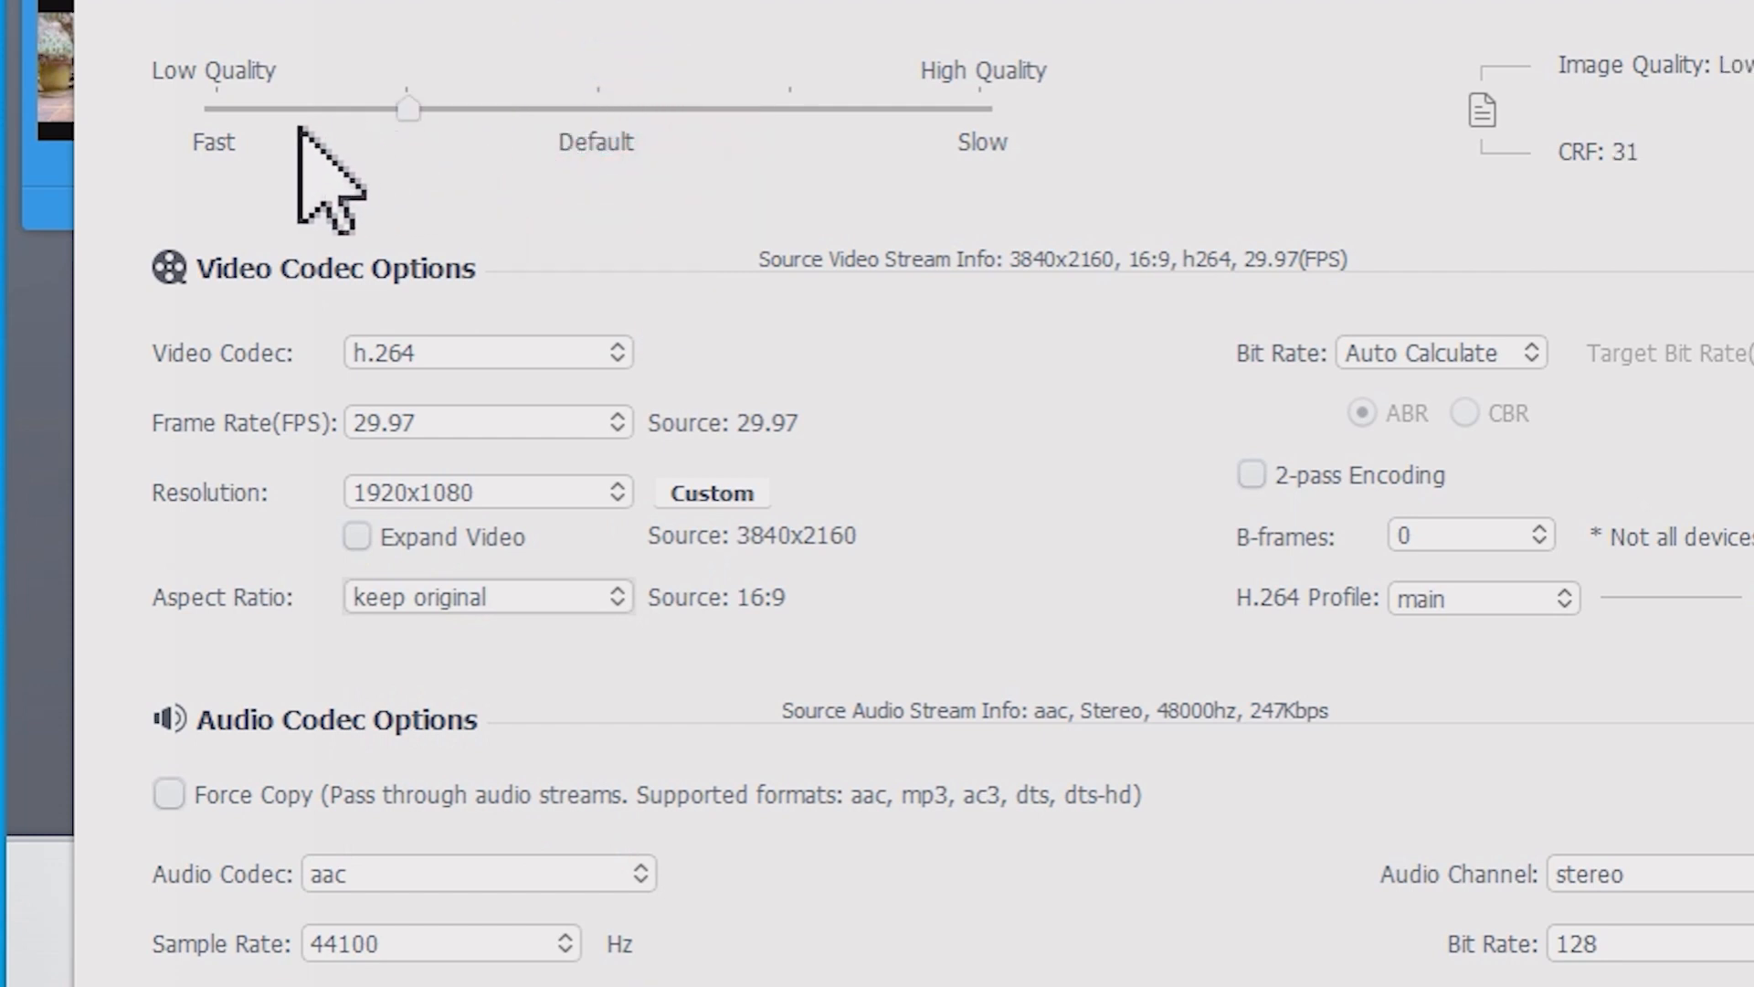
pyautogui.moveTo(408, 108); pyautogui.dragTo(216, 108)
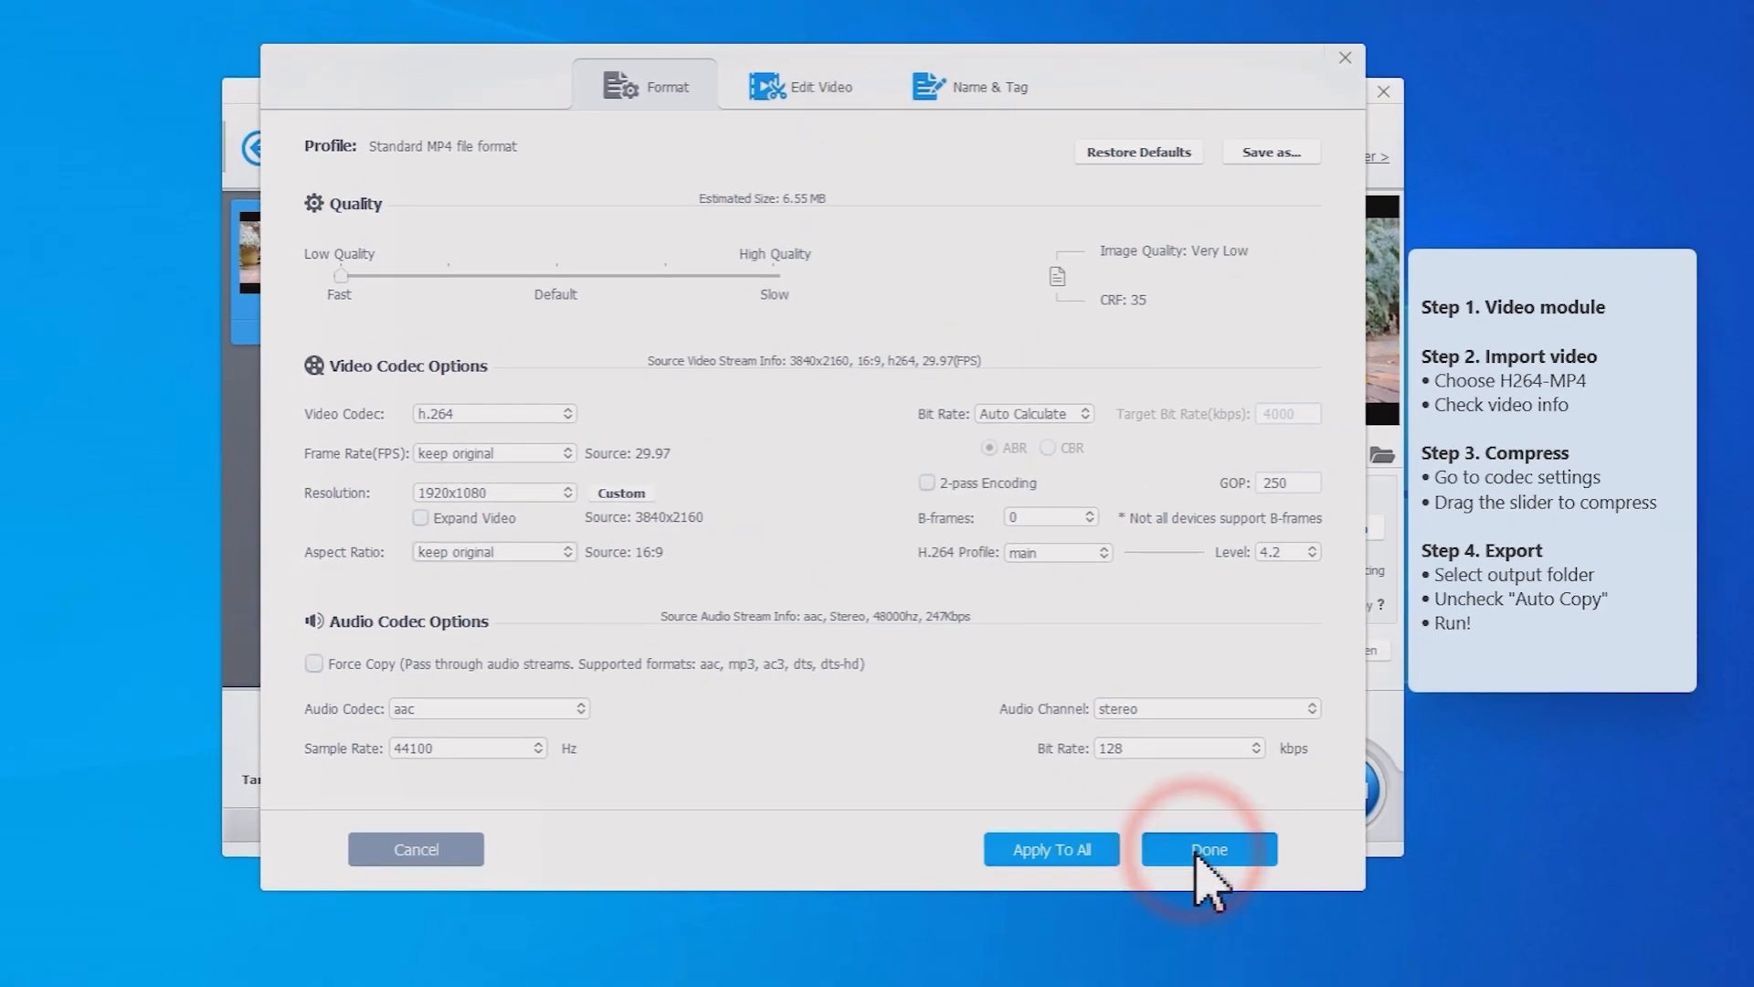
pyautogui.click(1207, 849)
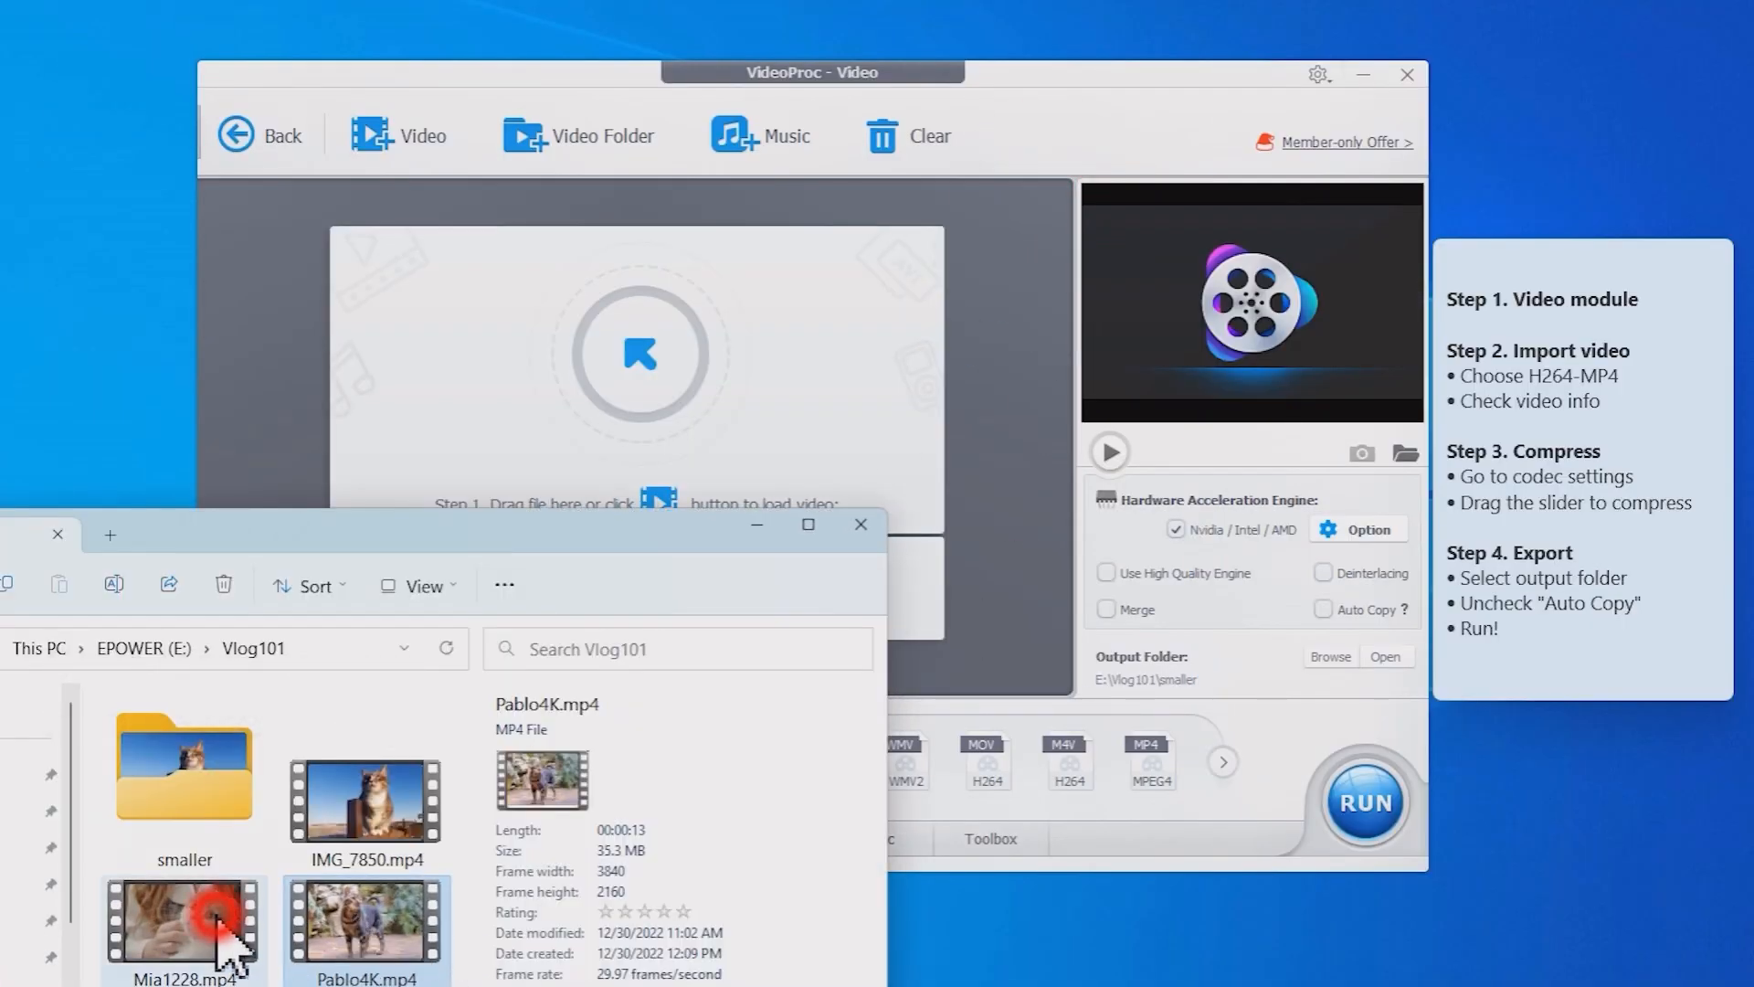
# Load Mia1228.mp4 (1920x1080, about one minute) and show the Toolbox tools.
pyautogui.click(181, 927)
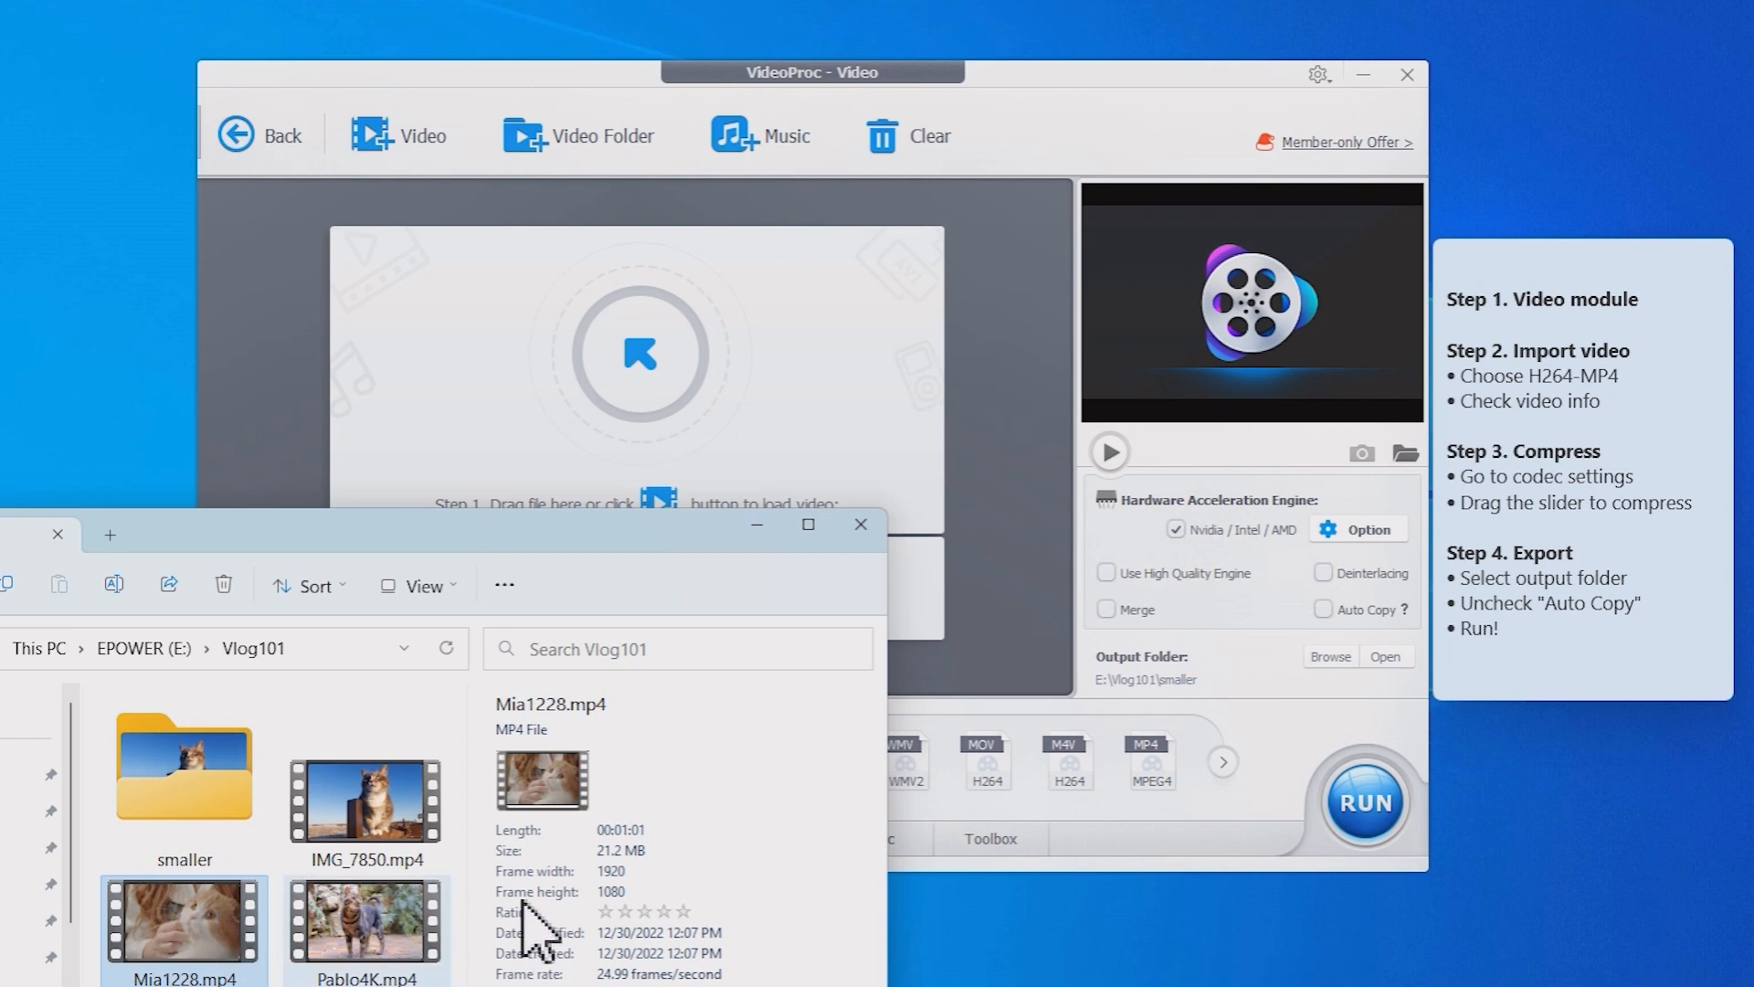
pyautogui.moveTo(642, 884)
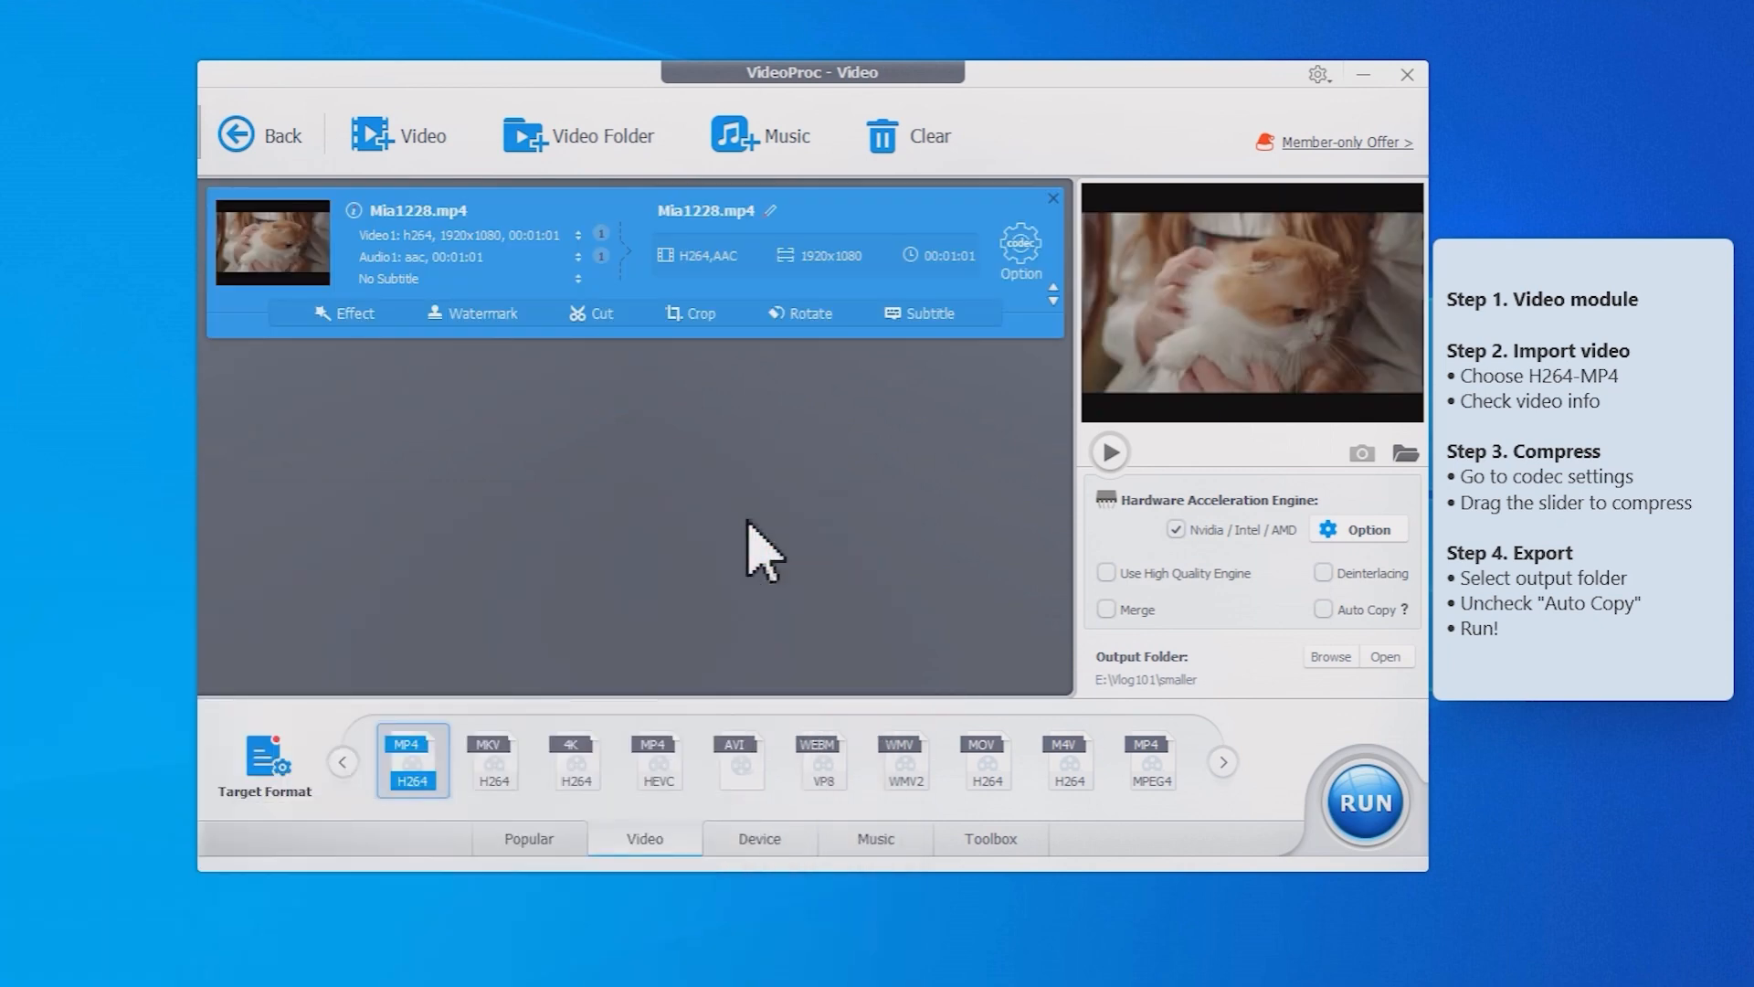
pyautogui.click(989, 839)
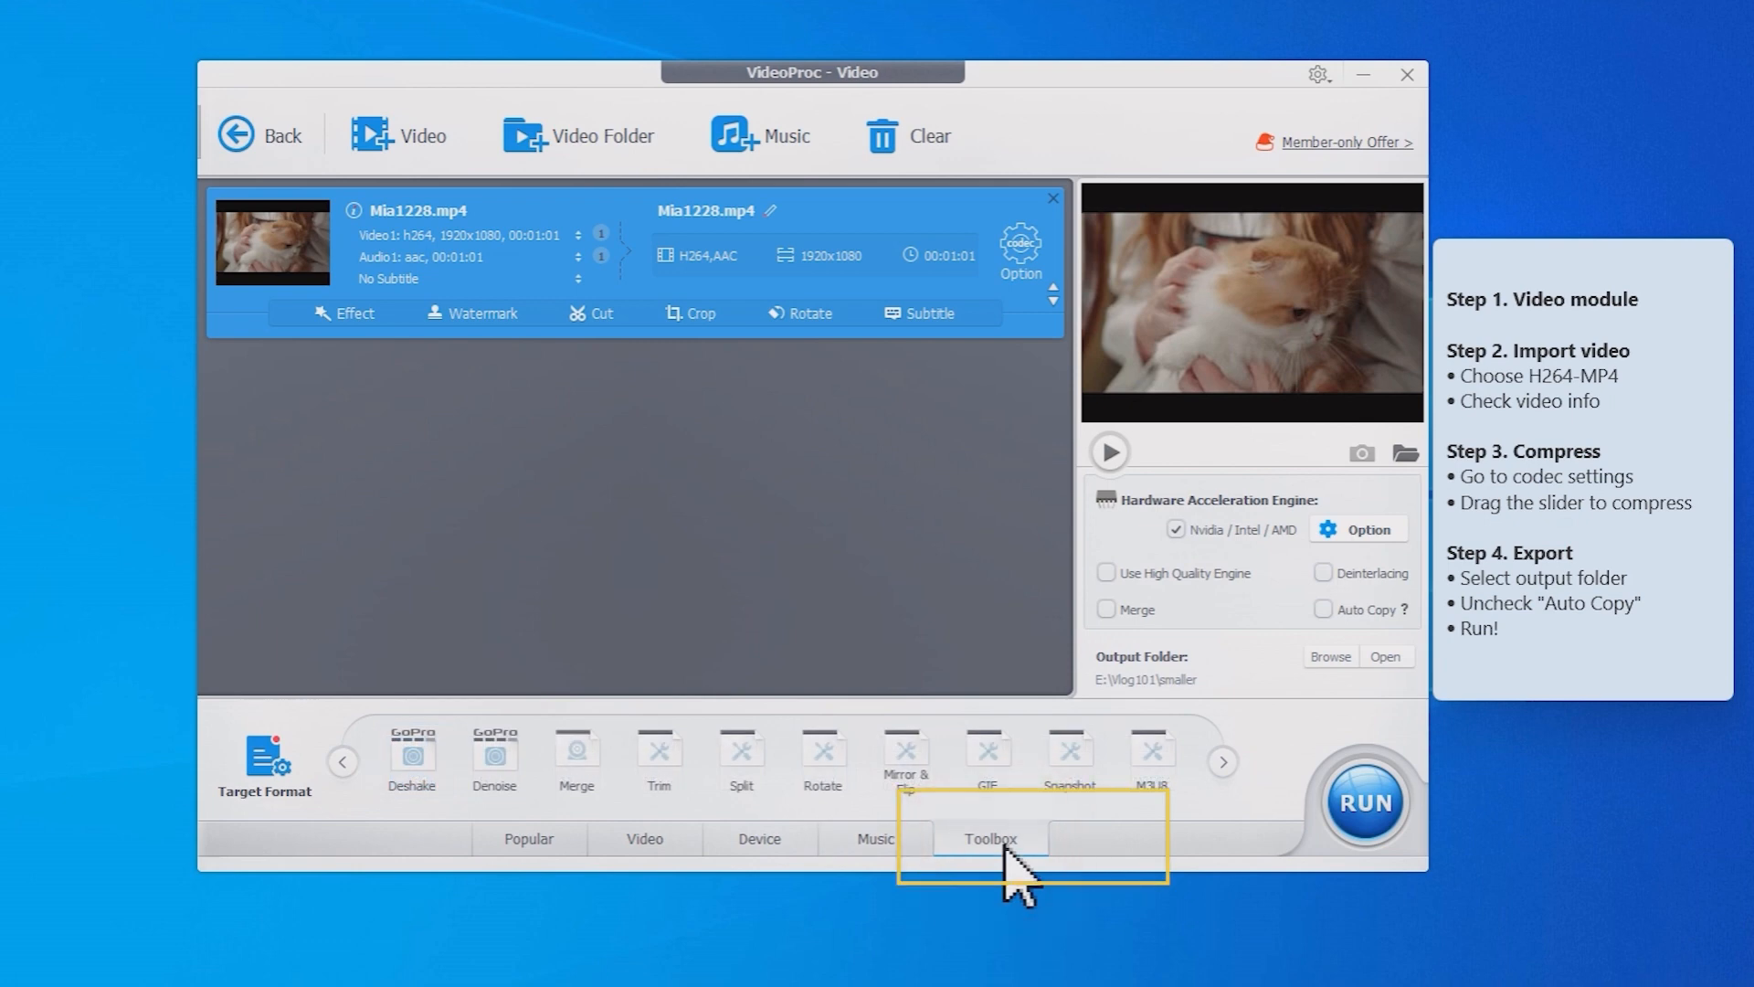
# Split Mia1228.mp4 evenly into 3 segments of about 20 seconds and start conversion.
pyautogui.click(741, 755)
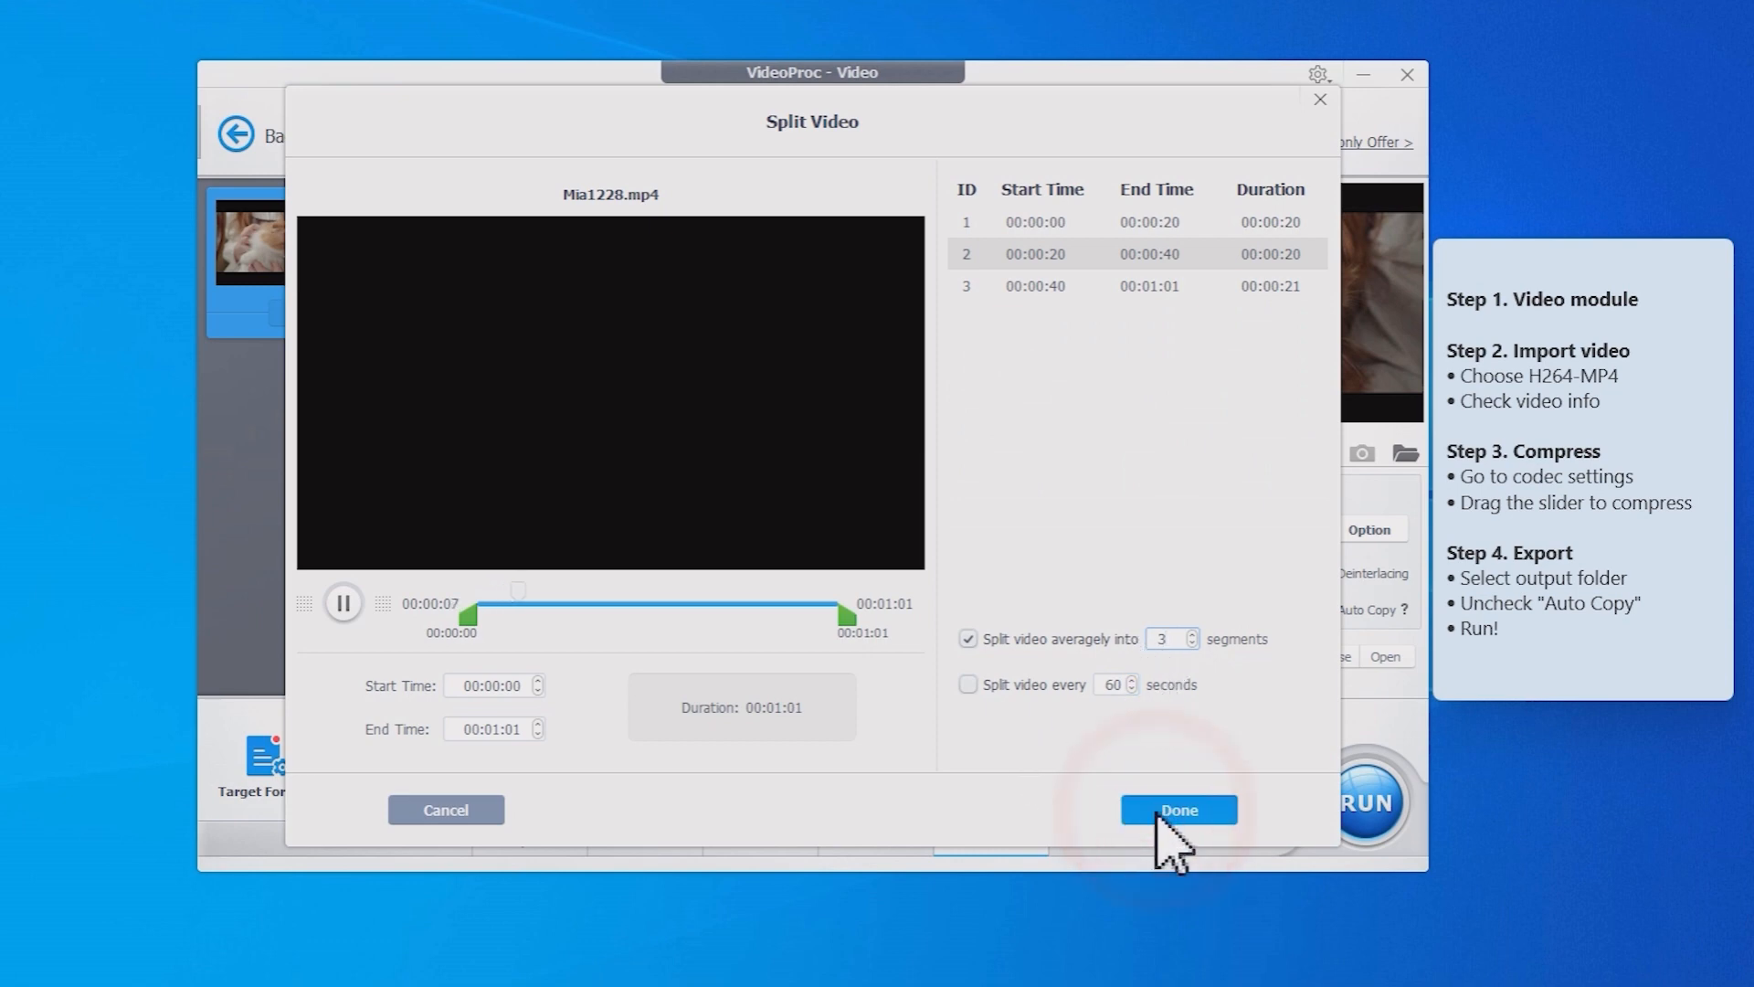
pyautogui.click(1177, 809)
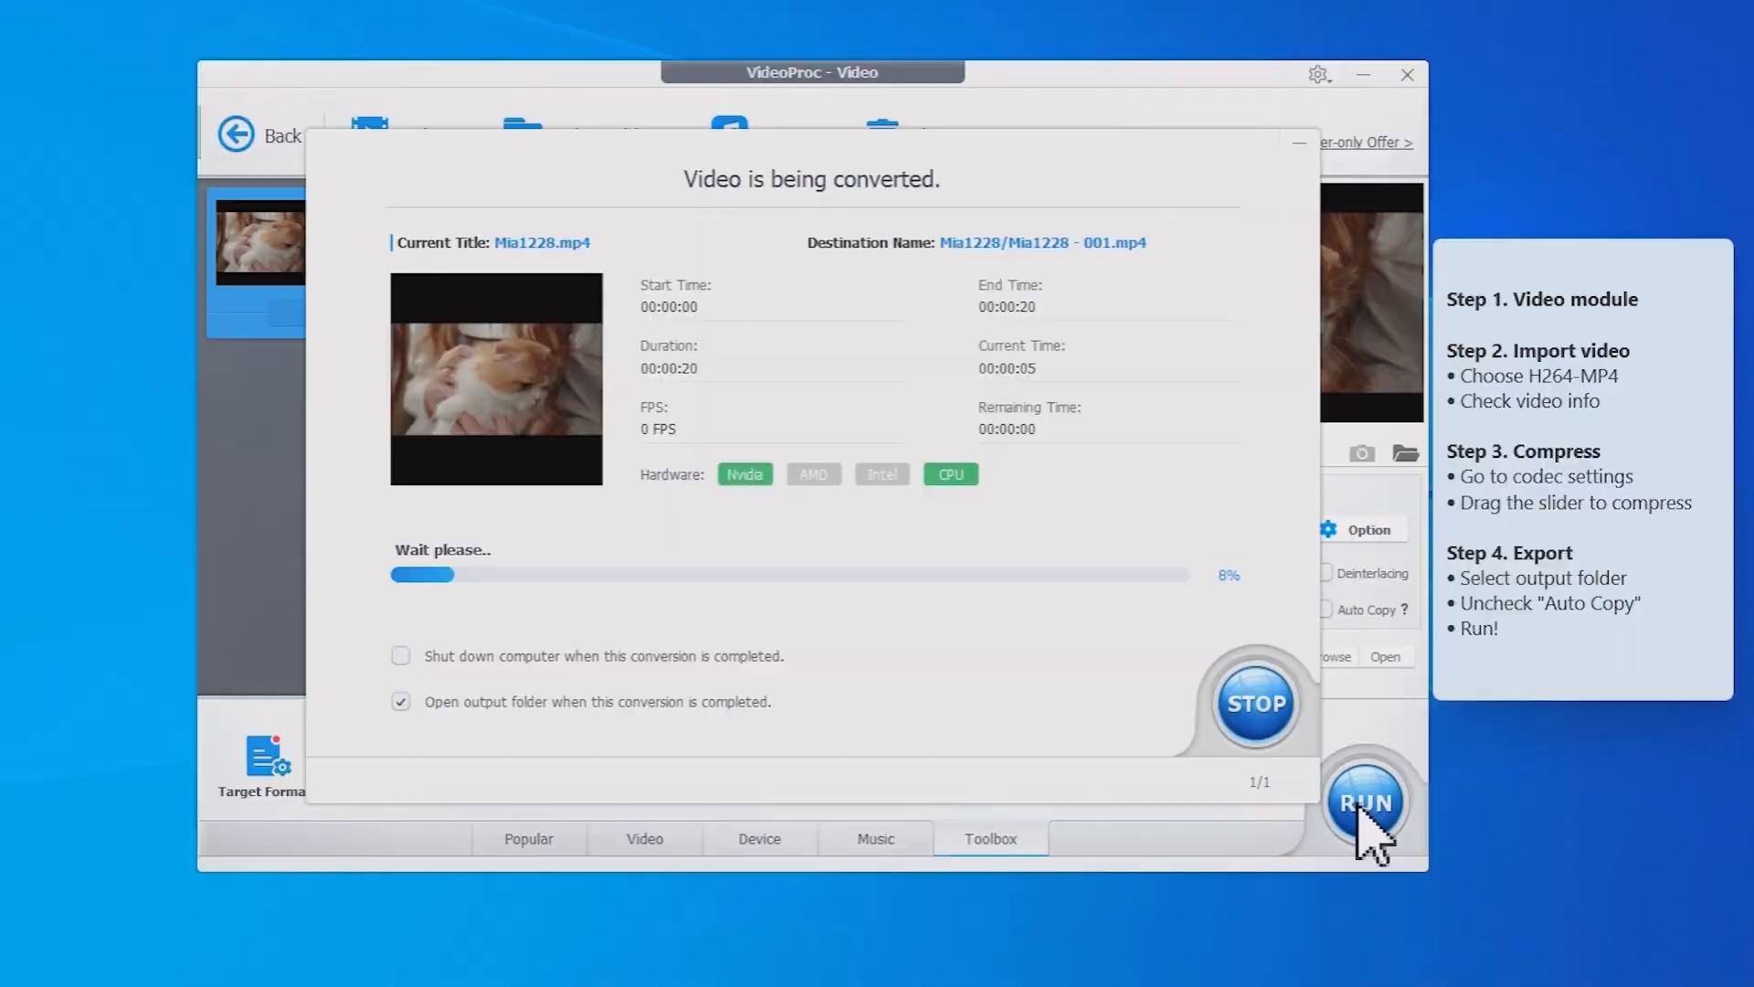